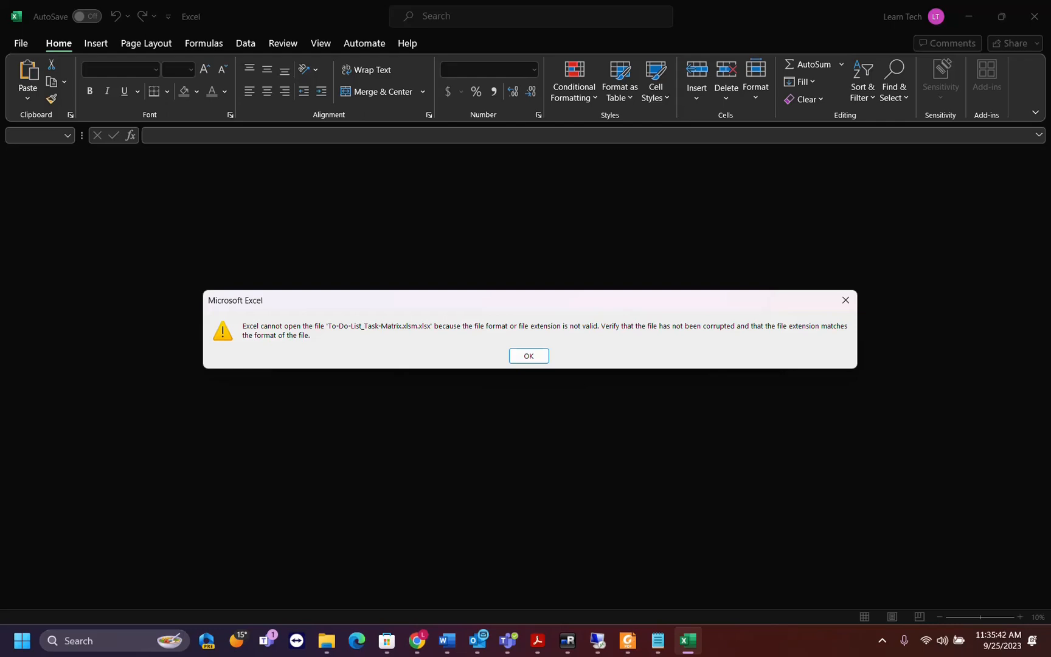
mouse_move(768, 541)
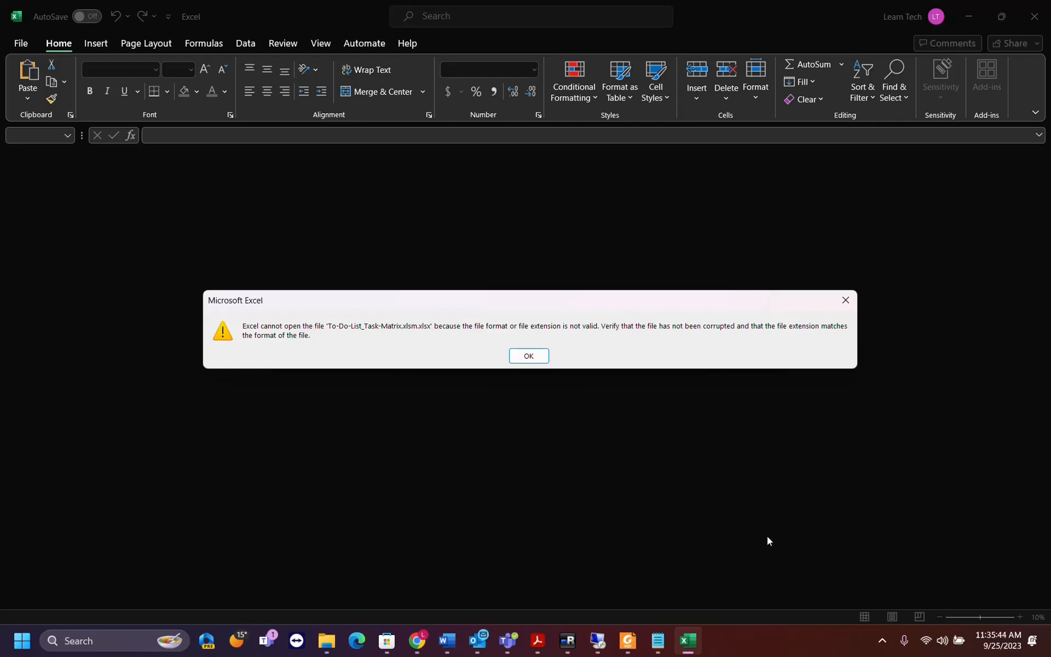
mouse_move(284, 346)
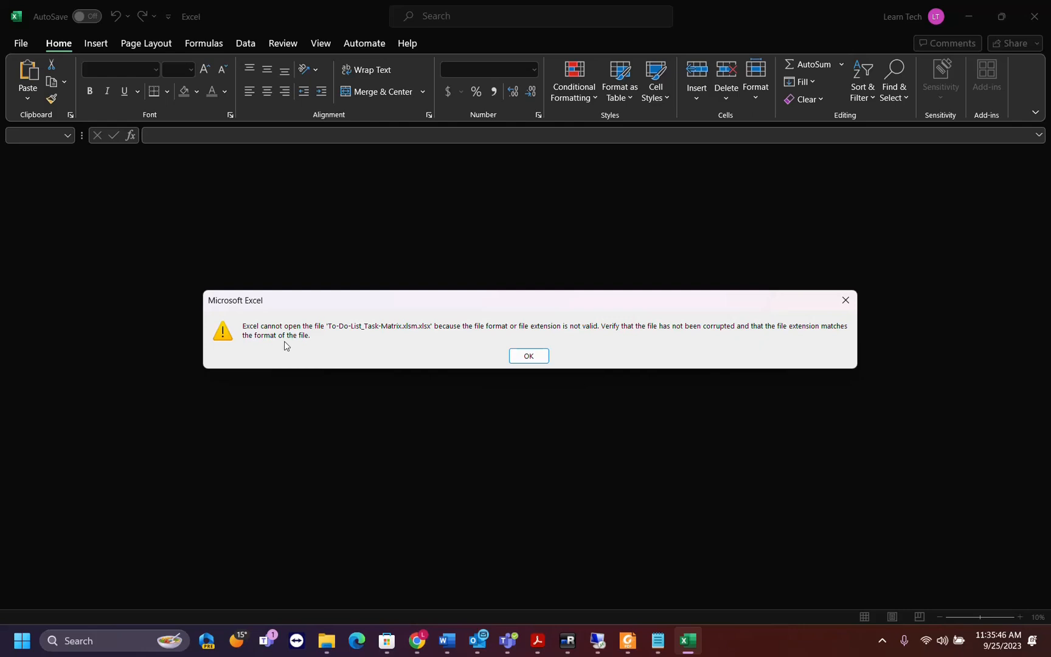
mouse_move(380, 343)
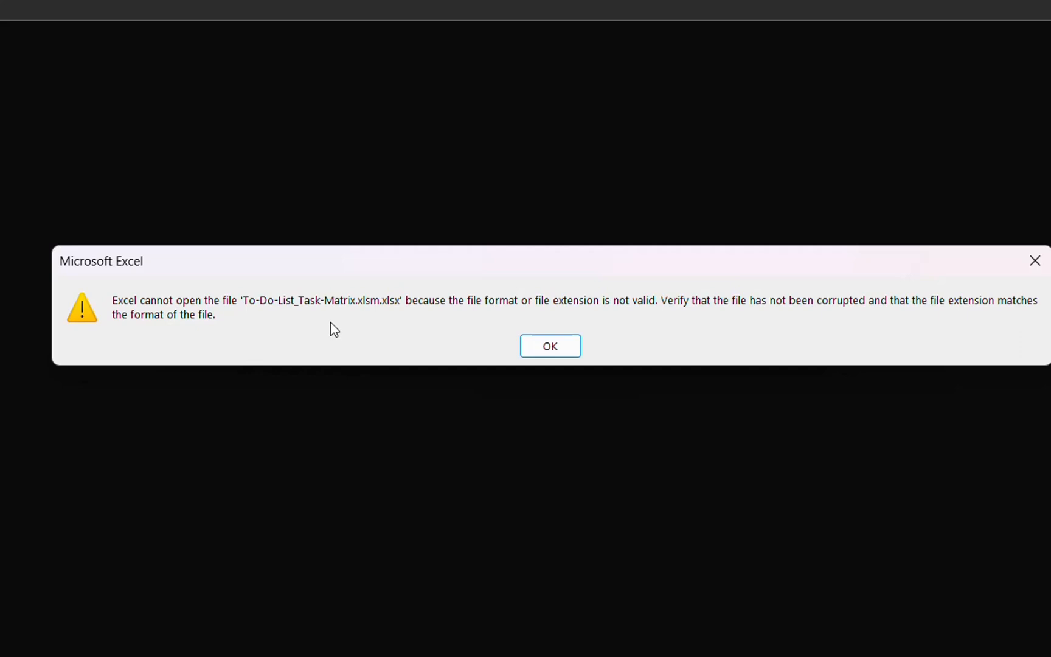
mouse_move(573, 335)
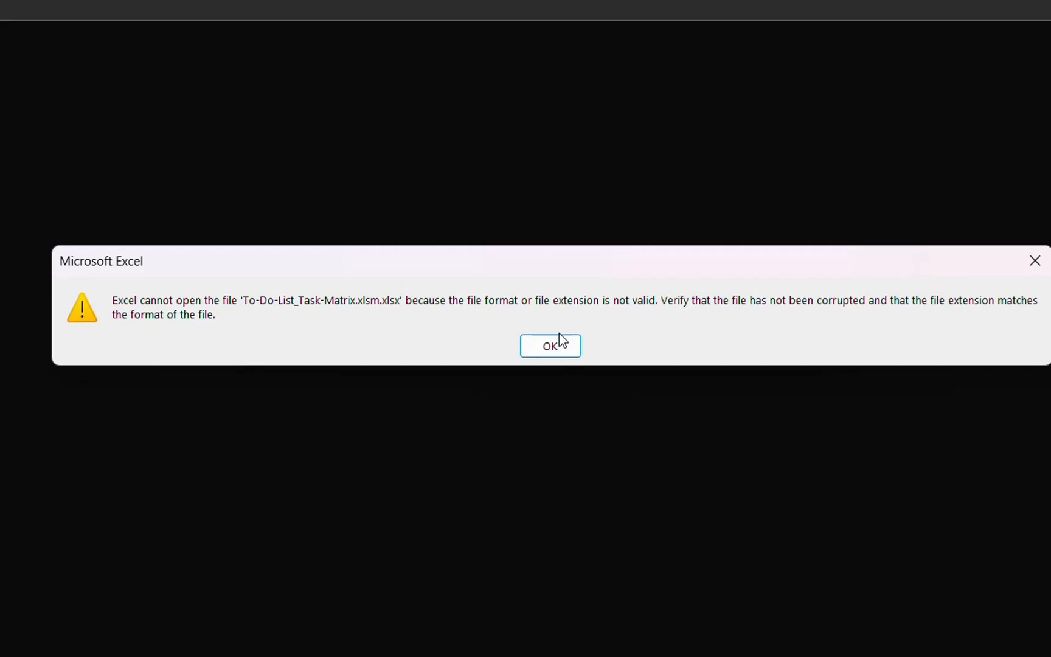
- Dismiss the error, relaunch Excel, and show the Desktop folder in the Open dialog
left_click(550, 345)
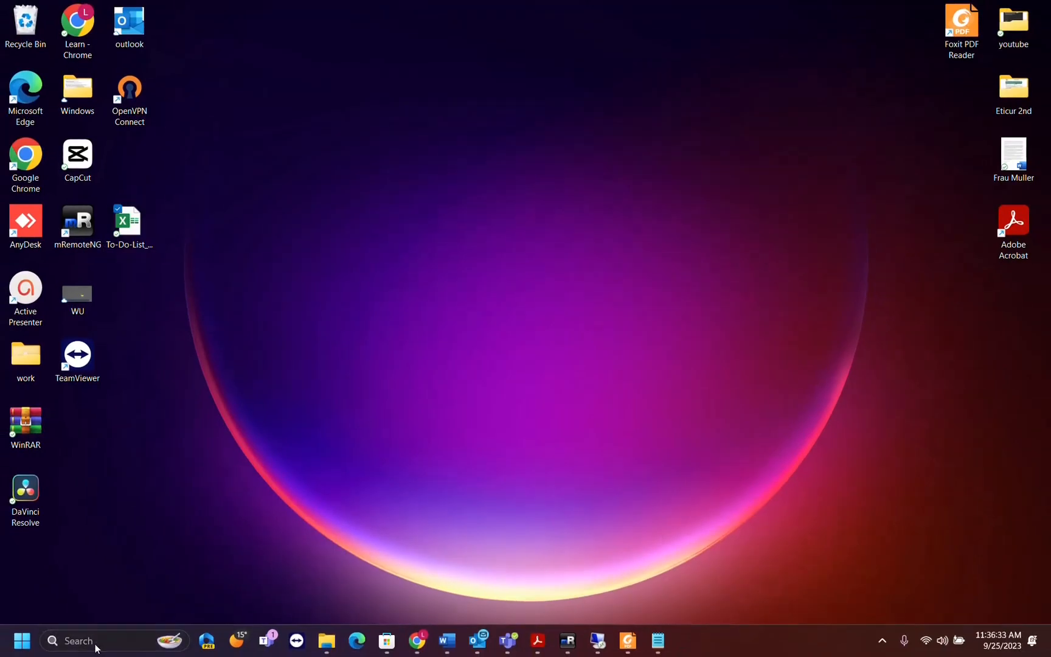
type("excel")
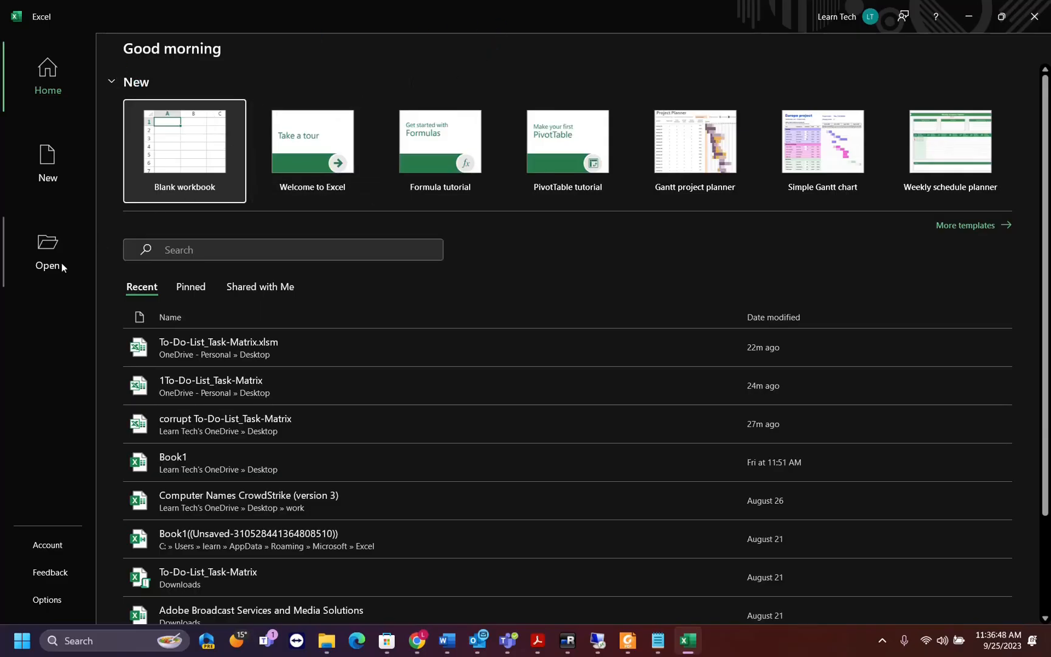
left_click(47, 252)
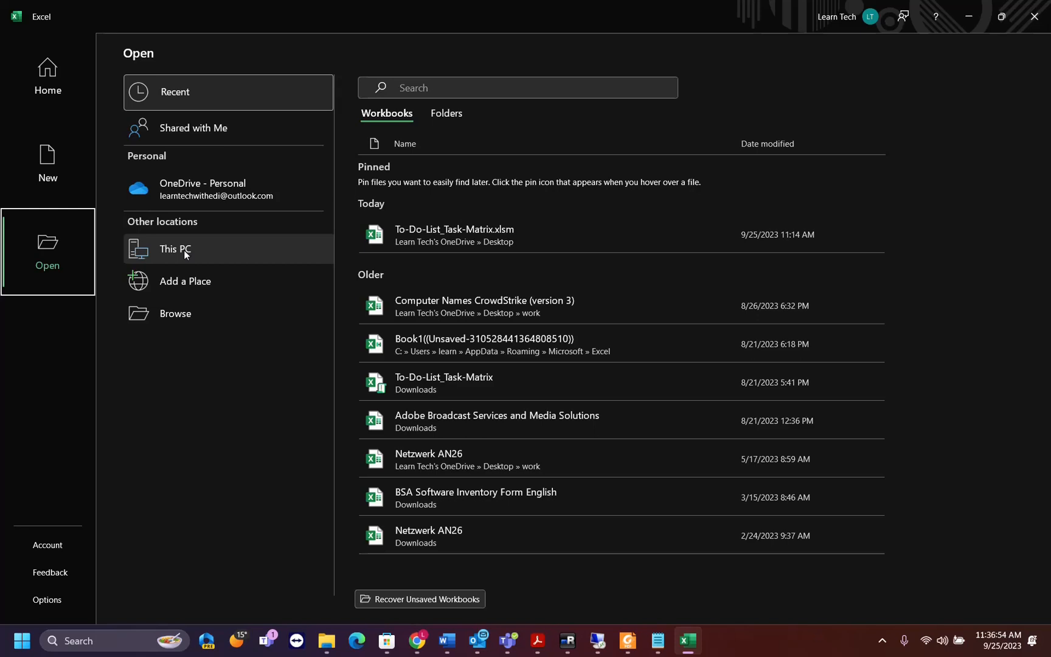
left_click(174, 248)
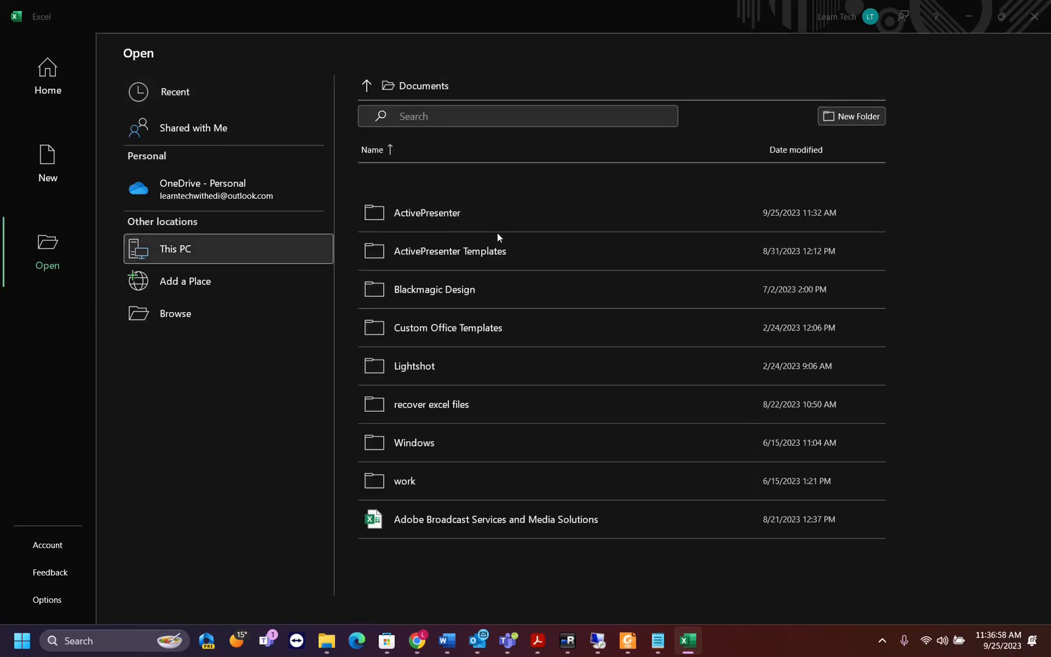
left_click(175, 313)
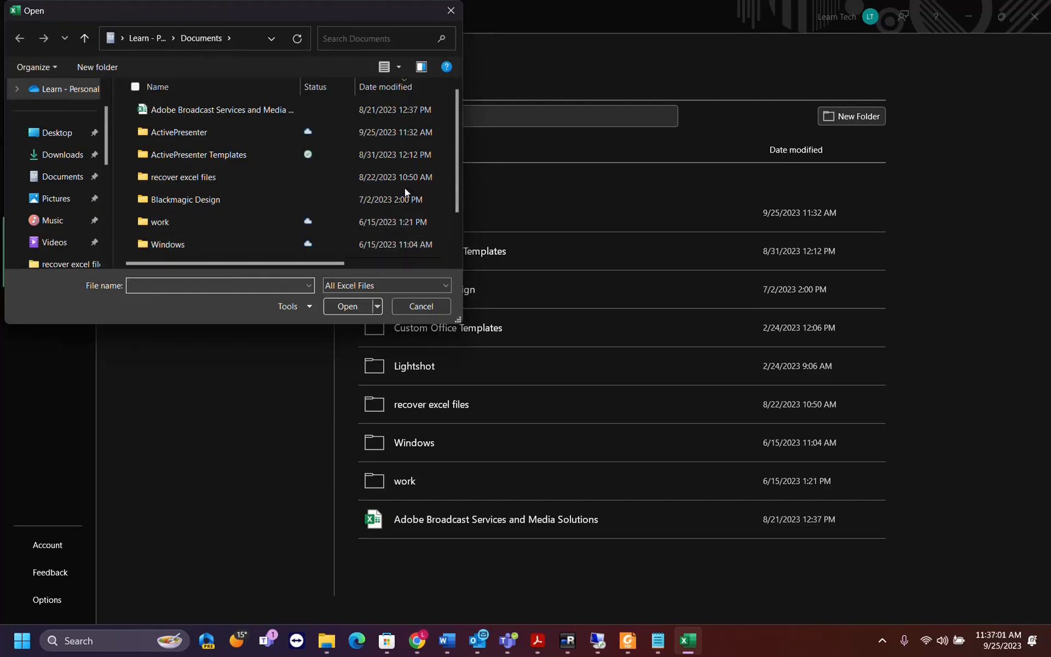
left_click(57, 132)
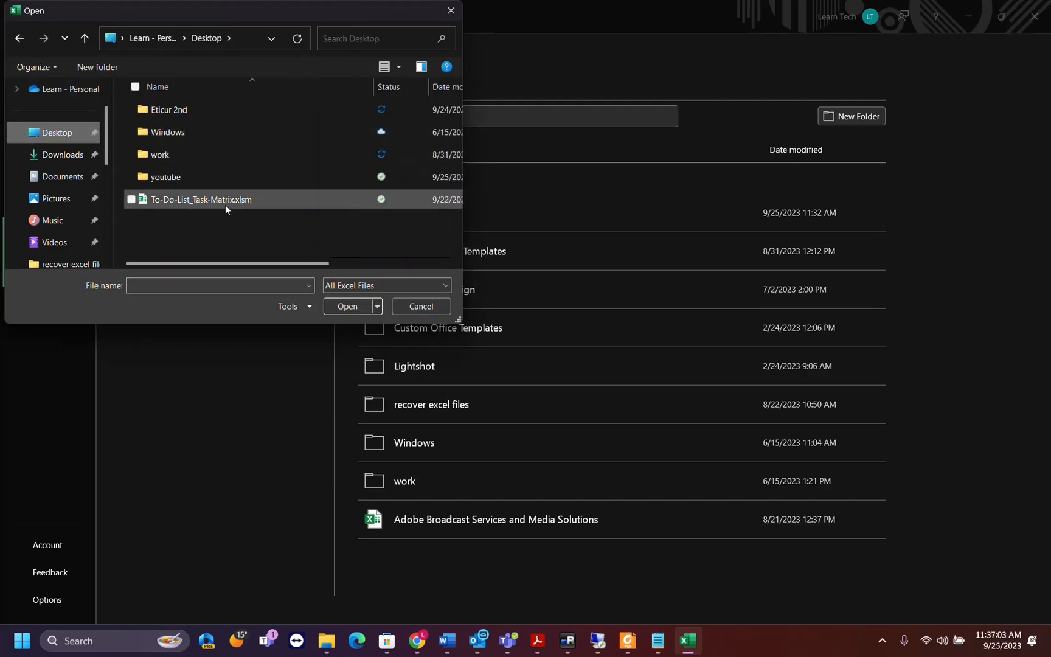
mouse_move(198, 208)
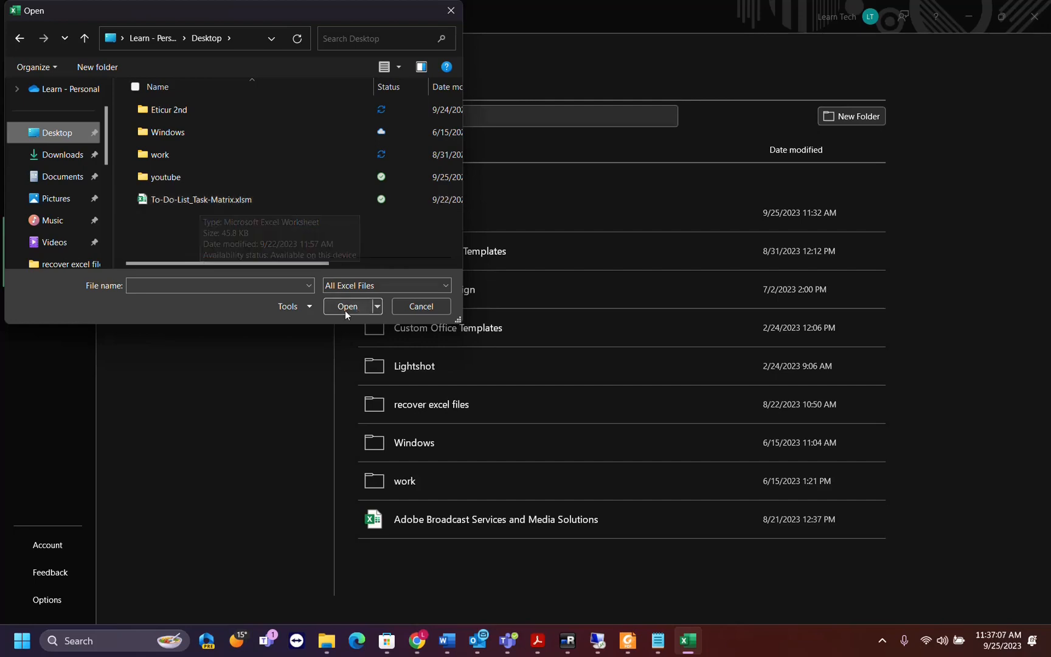
- Run Open and Repair on To-Do-List_Task-Matrix.xlsm, choosing Repair
left_click(377, 306)
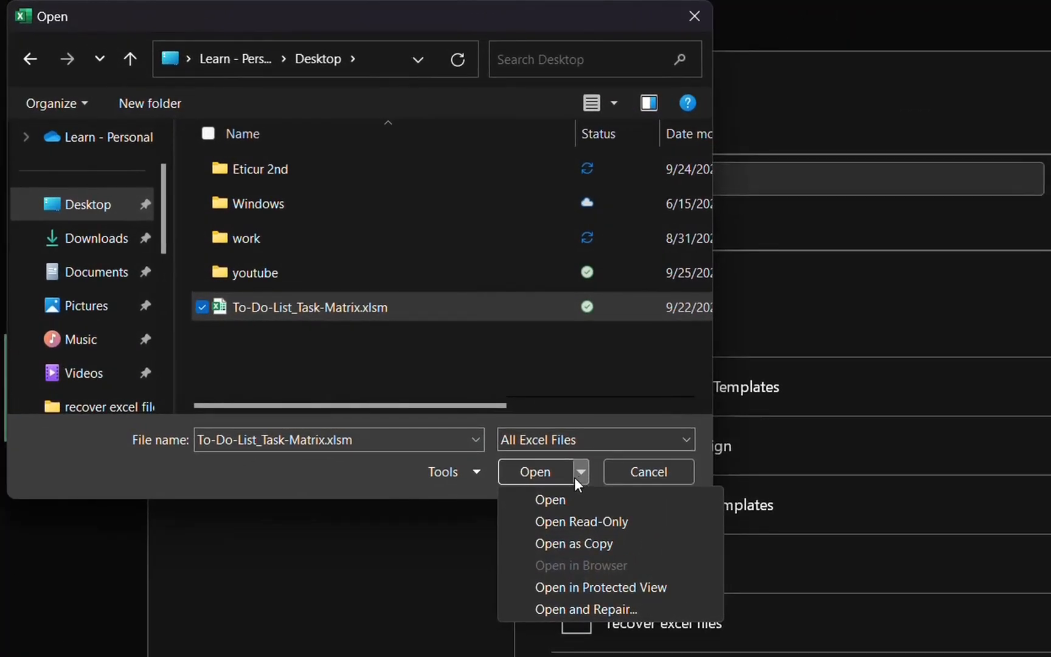
mouse_move(574, 610)
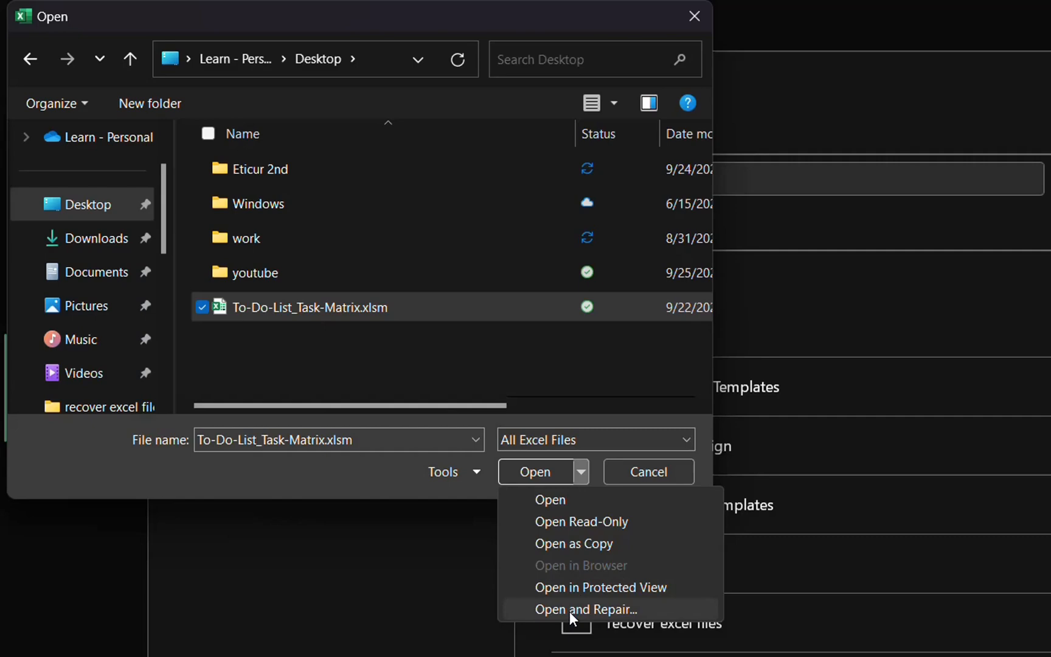
left_click(585, 609)
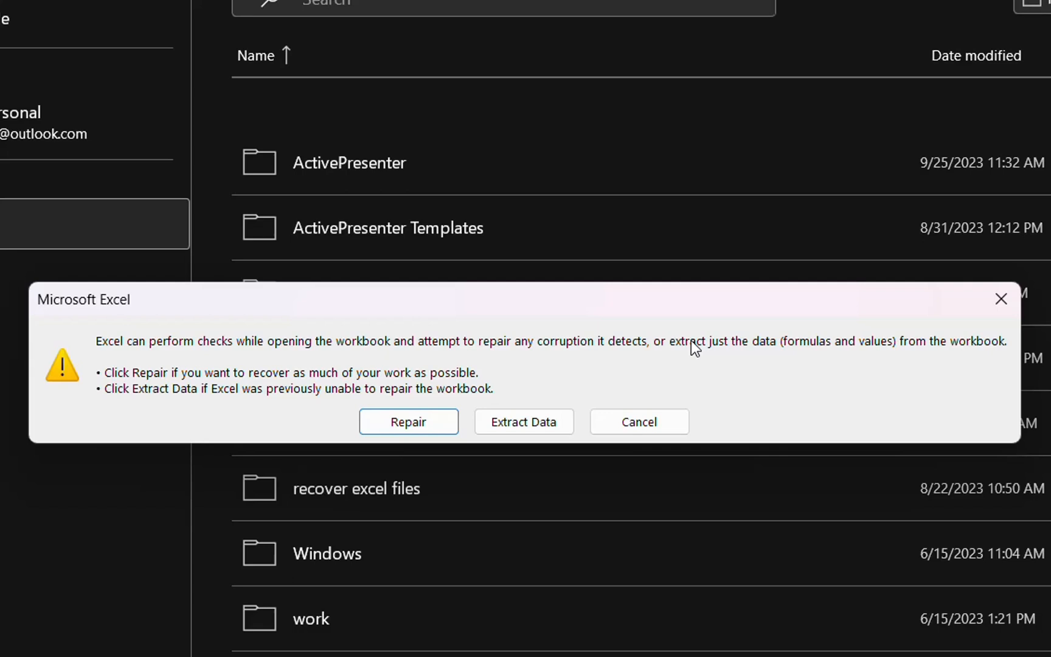
mouse_move(715, 354)
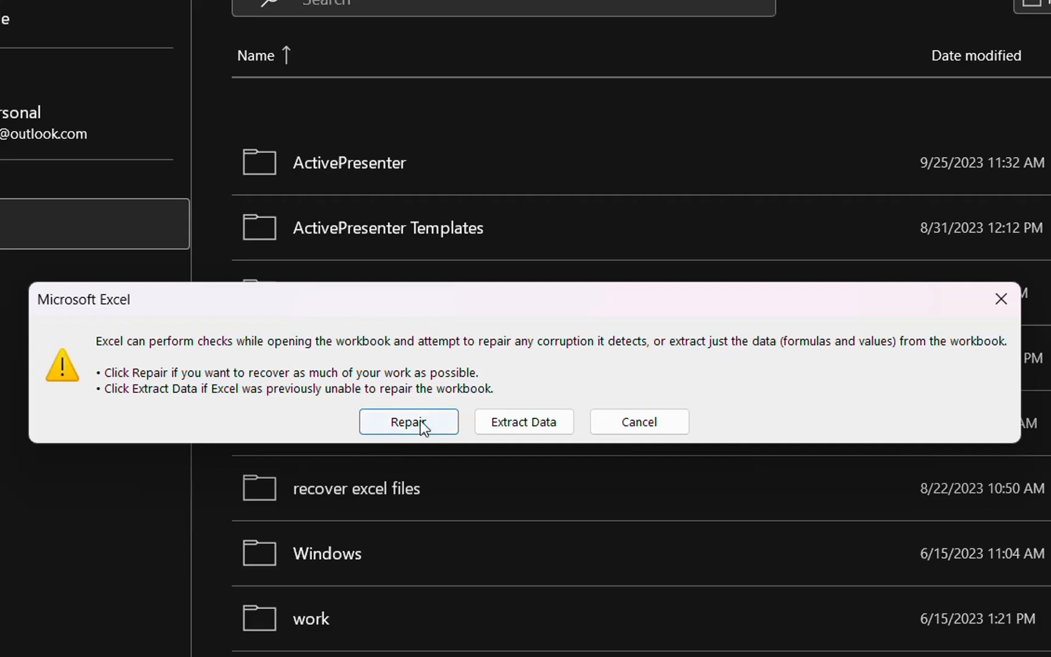
left_click(407, 421)
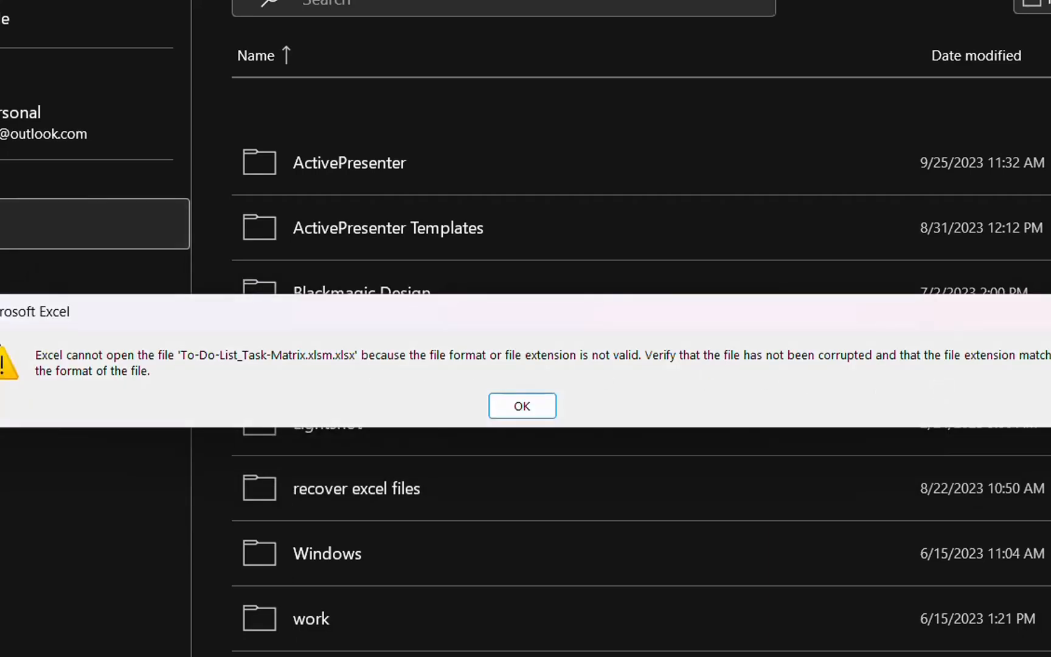
mouse_move(769, 353)
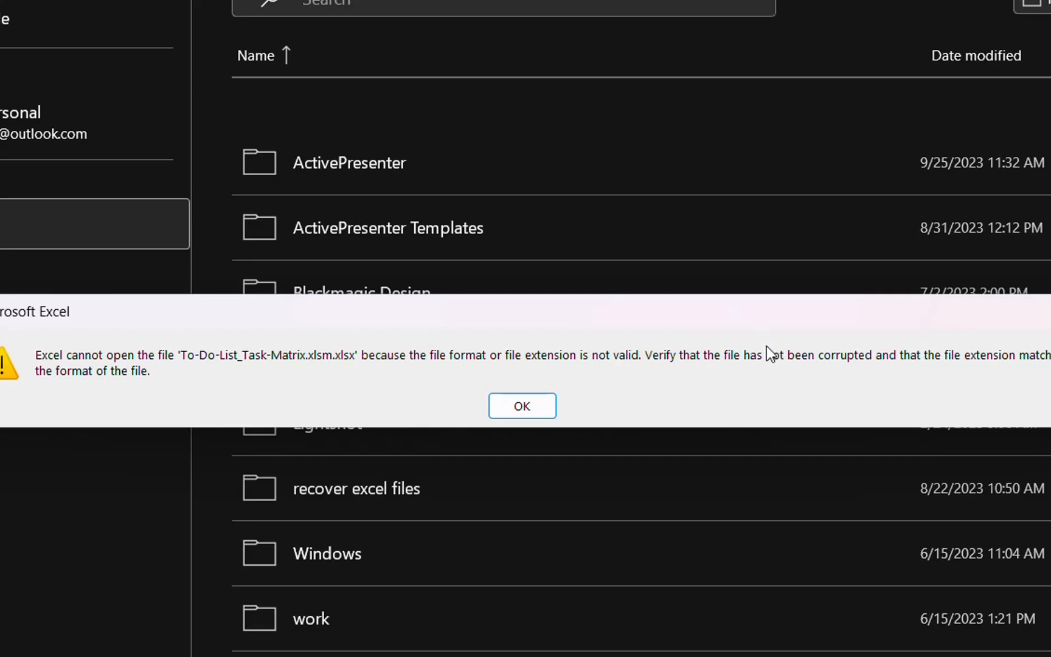
mouse_move(763, 355)
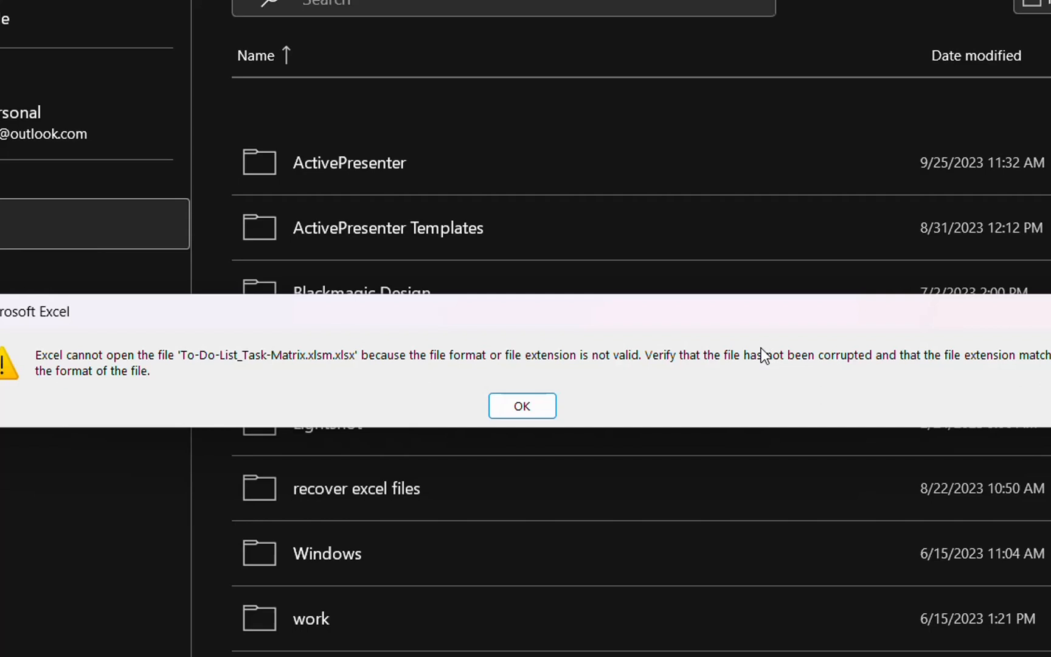
mouse_move(770, 335)
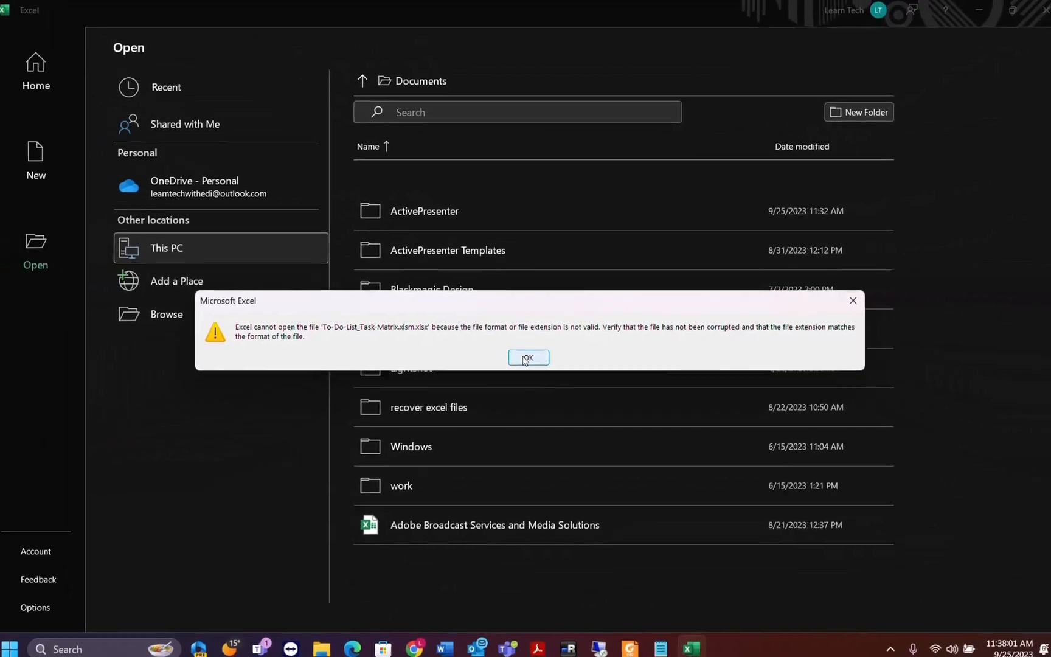
- Acknowledge the repair-failure error and close Excel
left_click(527, 357)
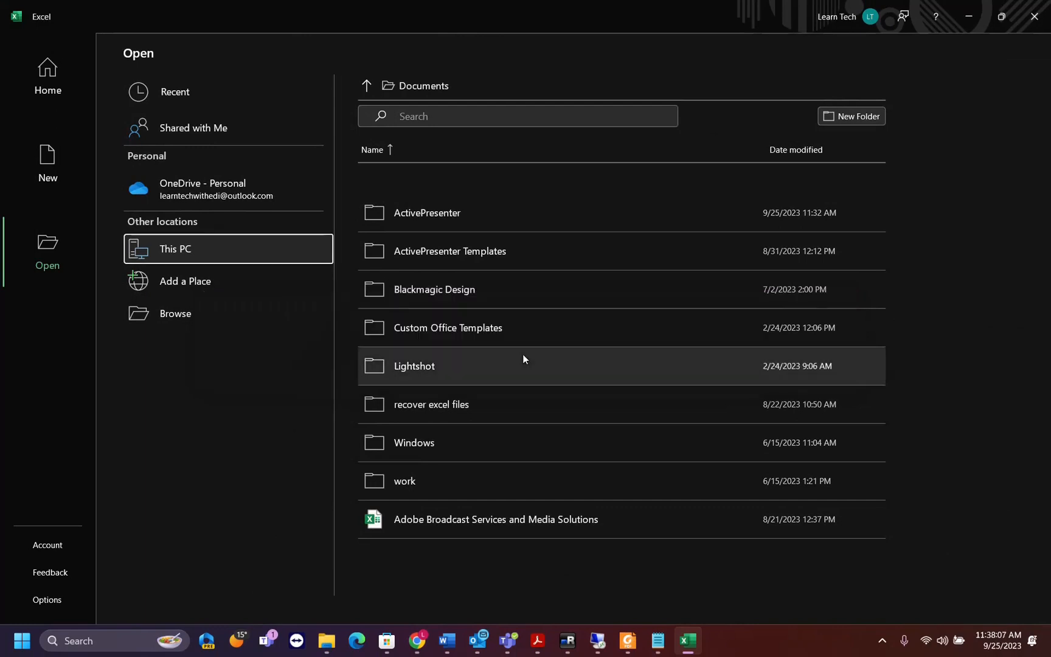
mouse_move(1034, 16)
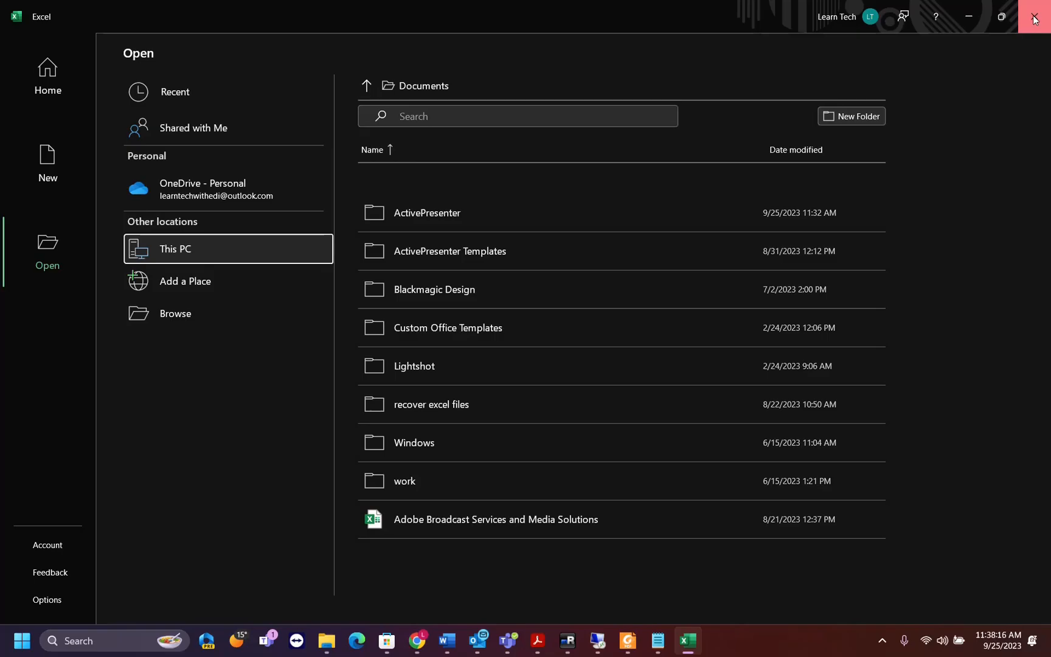
left_click(1037, 16)
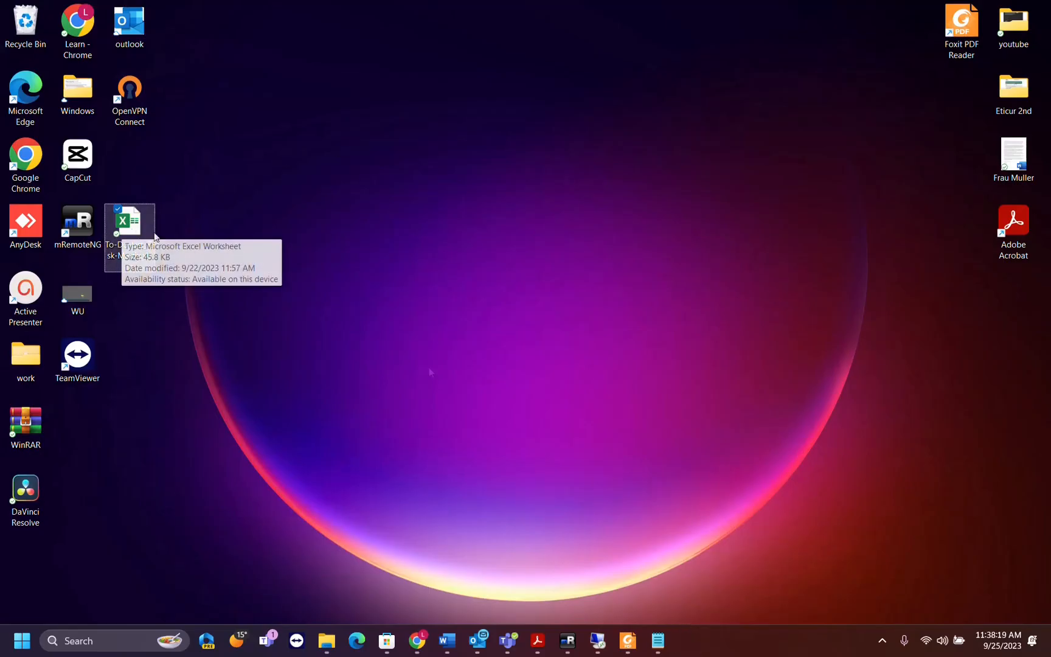
mouse_move(326, 640)
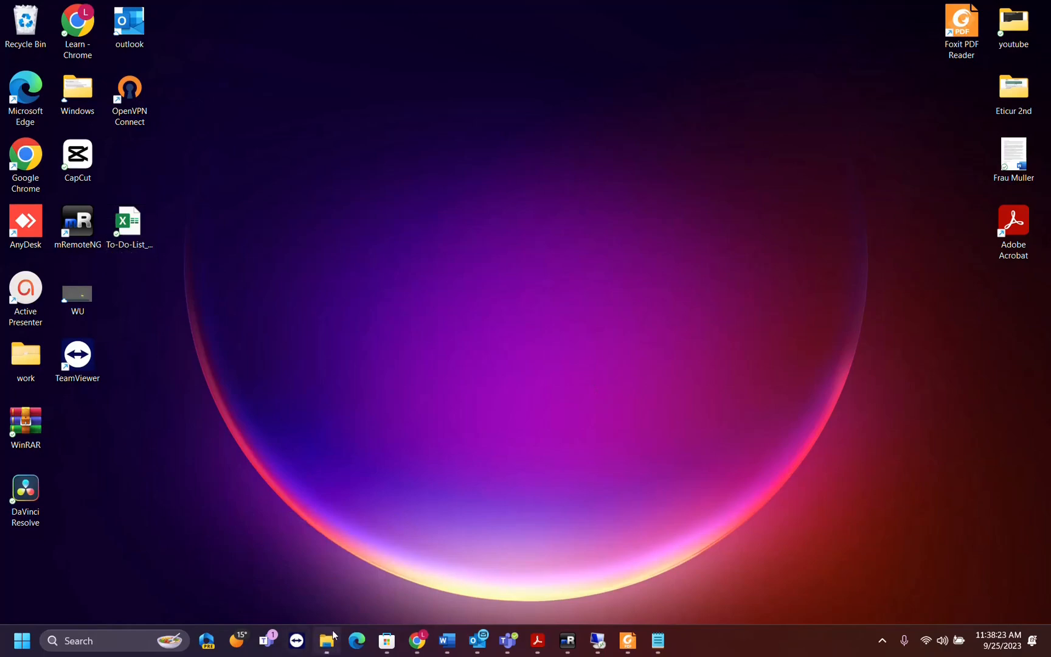
- Turn on File name extensions in File Explorer's View > Show menu, then close Explorer
left_click(327, 640)
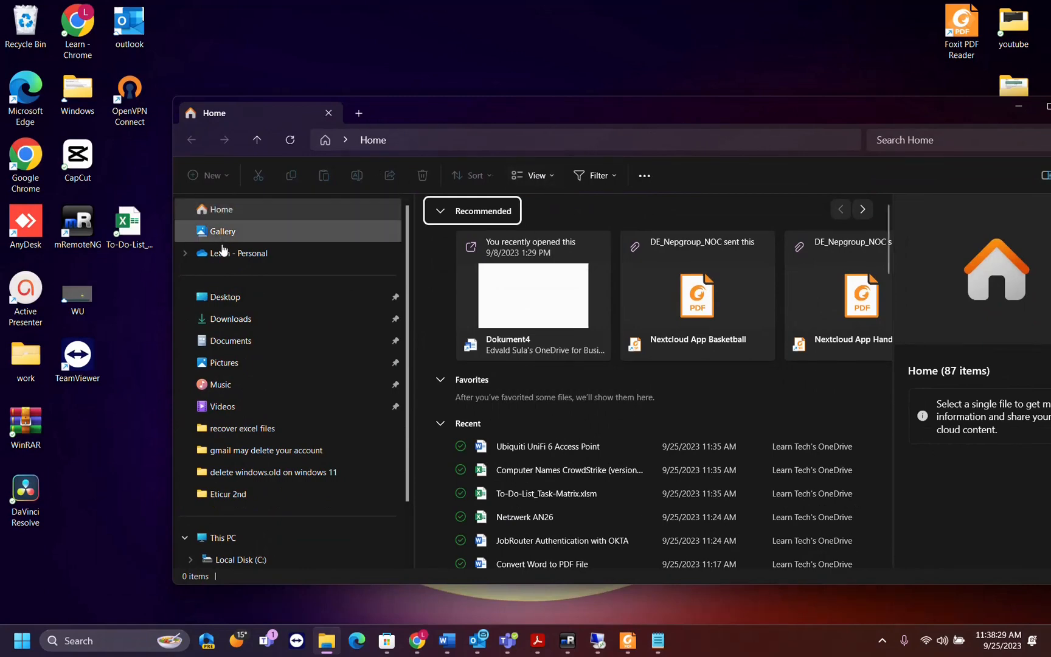
mouse_move(536, 175)
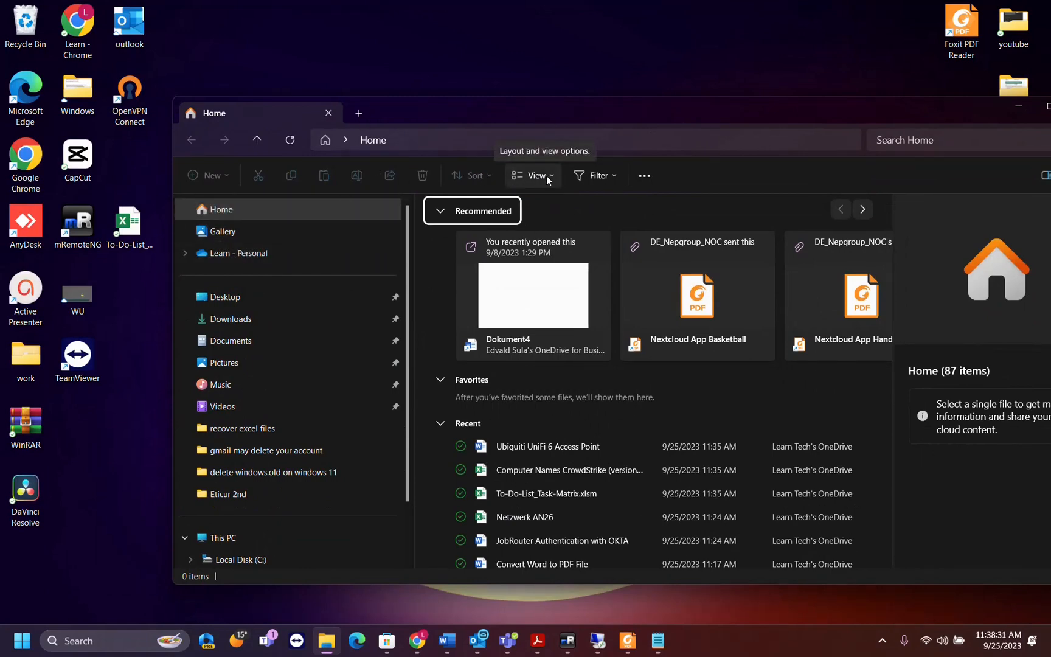
left_click(534, 176)
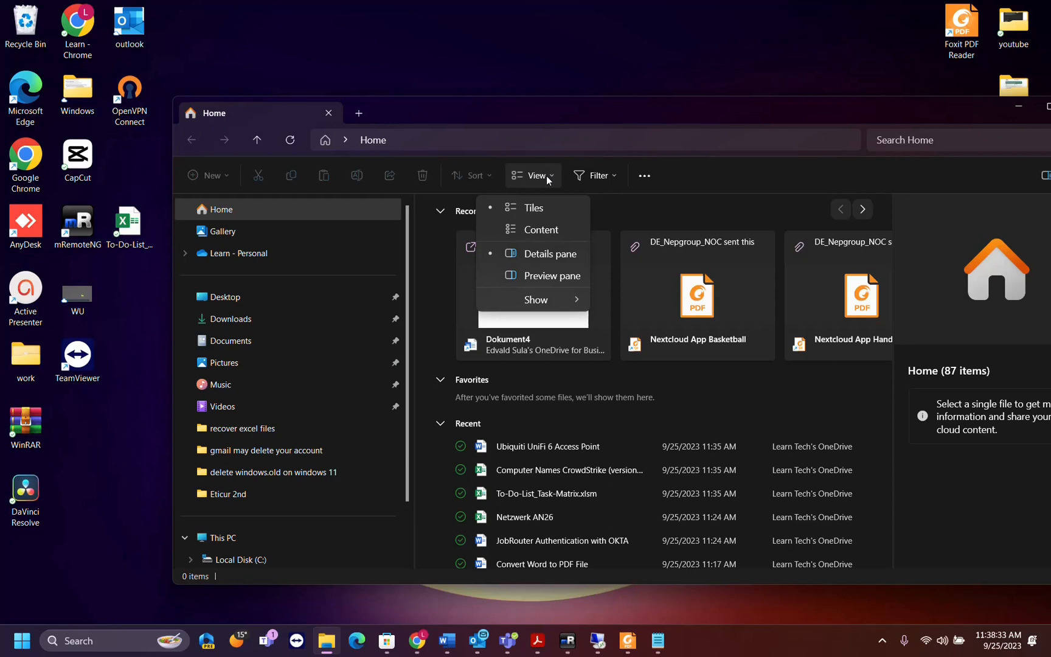
mouse_move(536, 300)
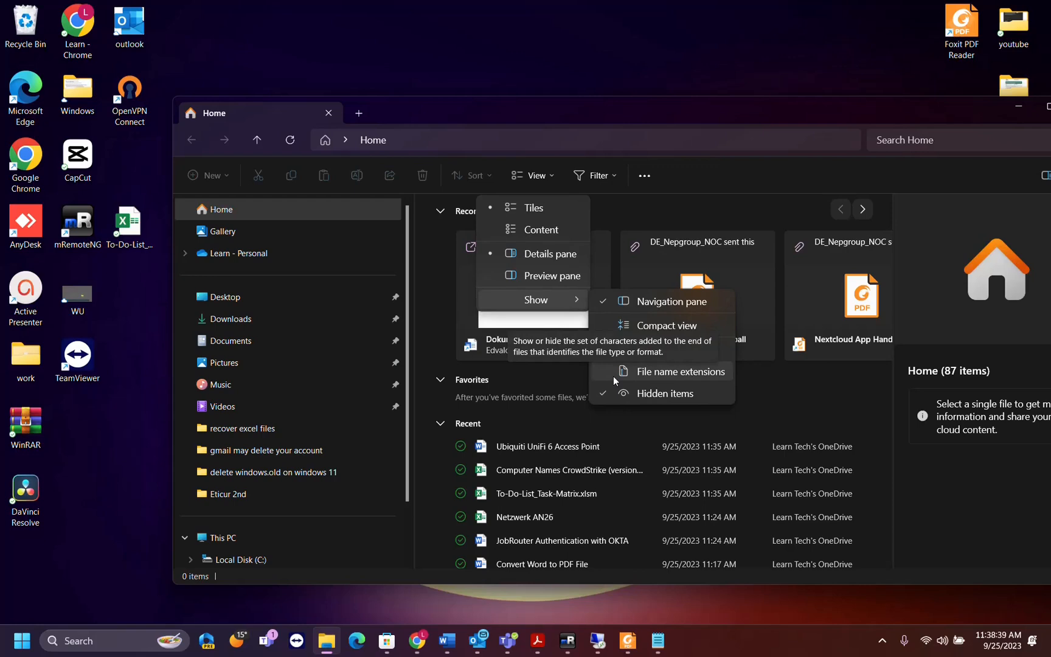
left_click(683, 372)
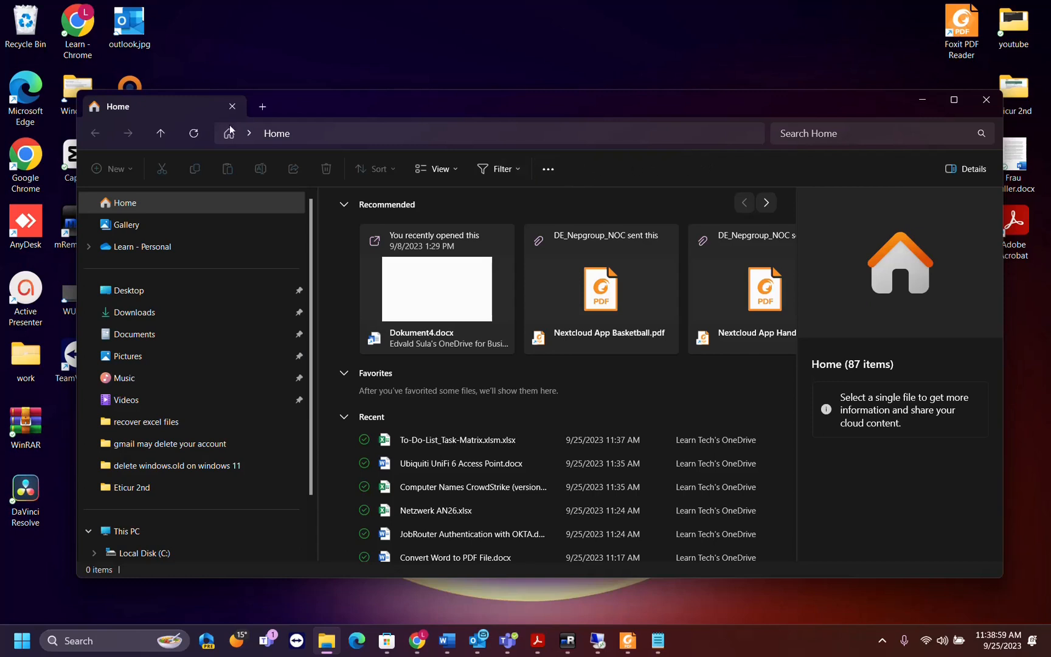
left_click(548, 169)
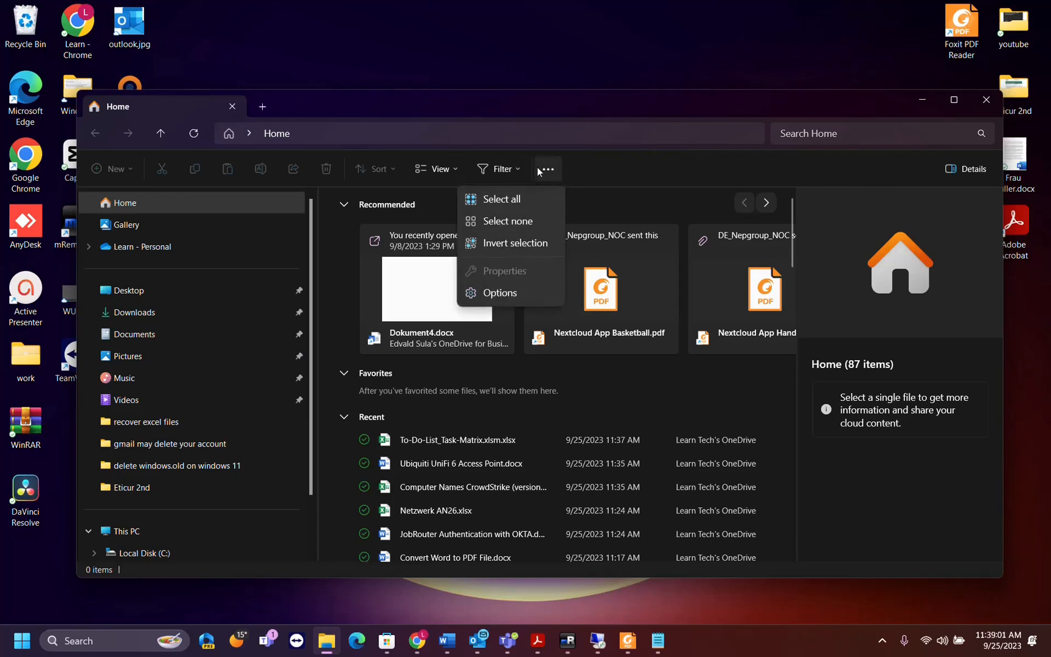
left_click(436, 168)
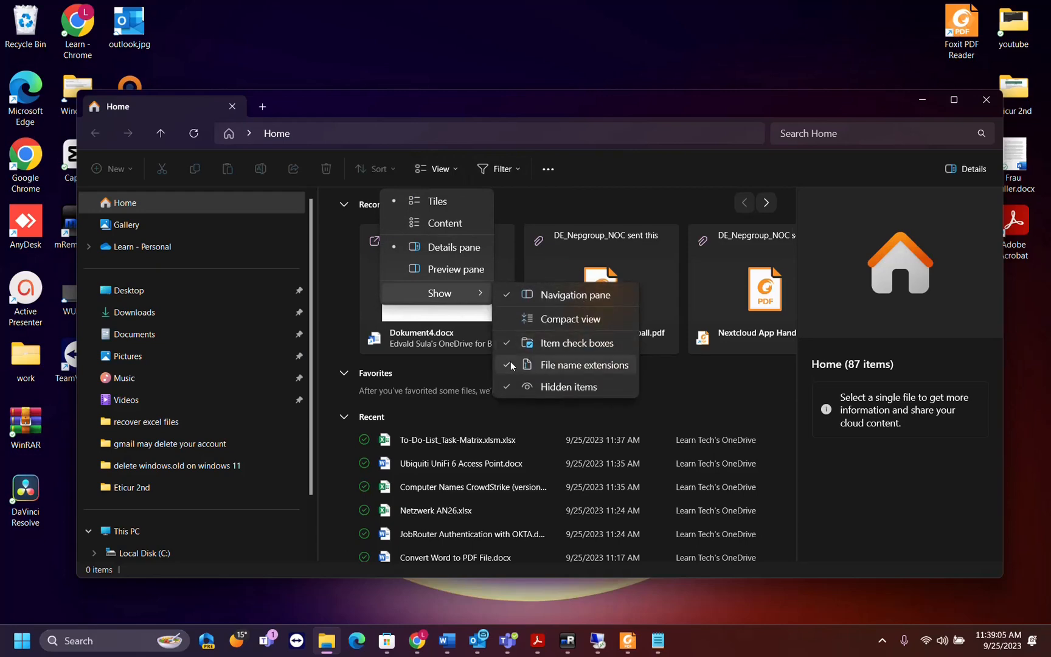
left_click(985, 99)
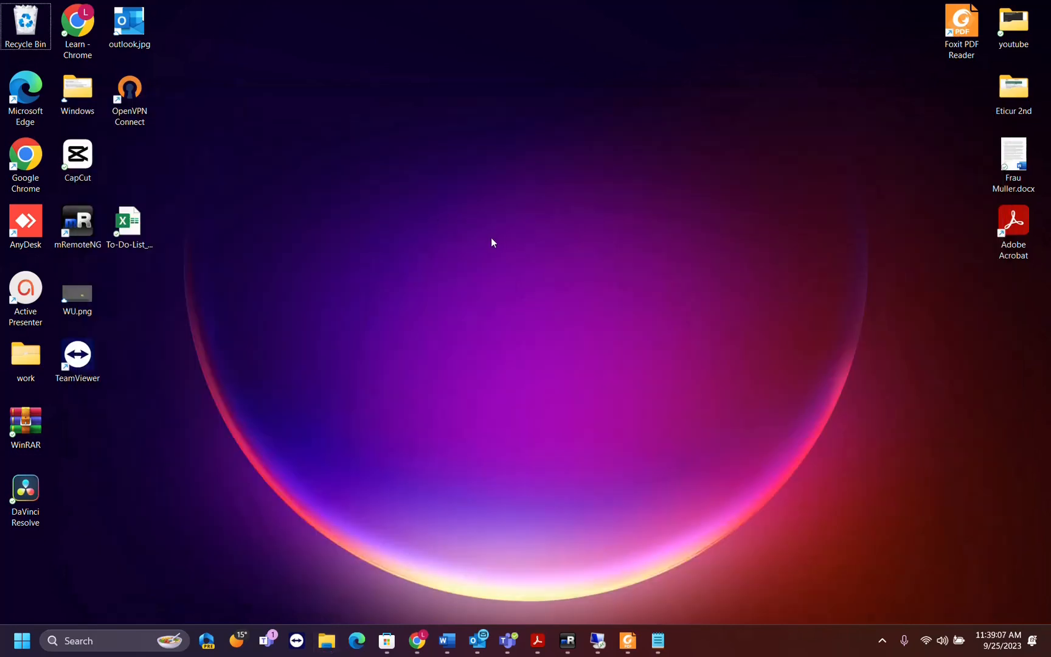
left_click(129, 222)
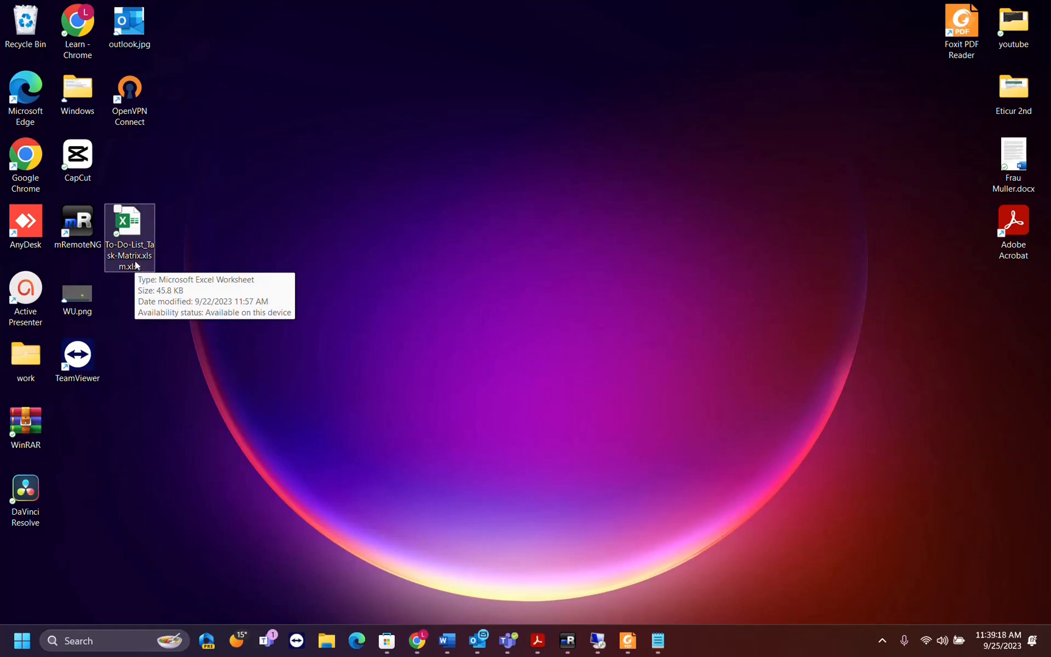
- Rename the desktop workbook to To-Do-List_Task-Matrix.xlsx, removing the .xlsm part
right_click(130, 238)
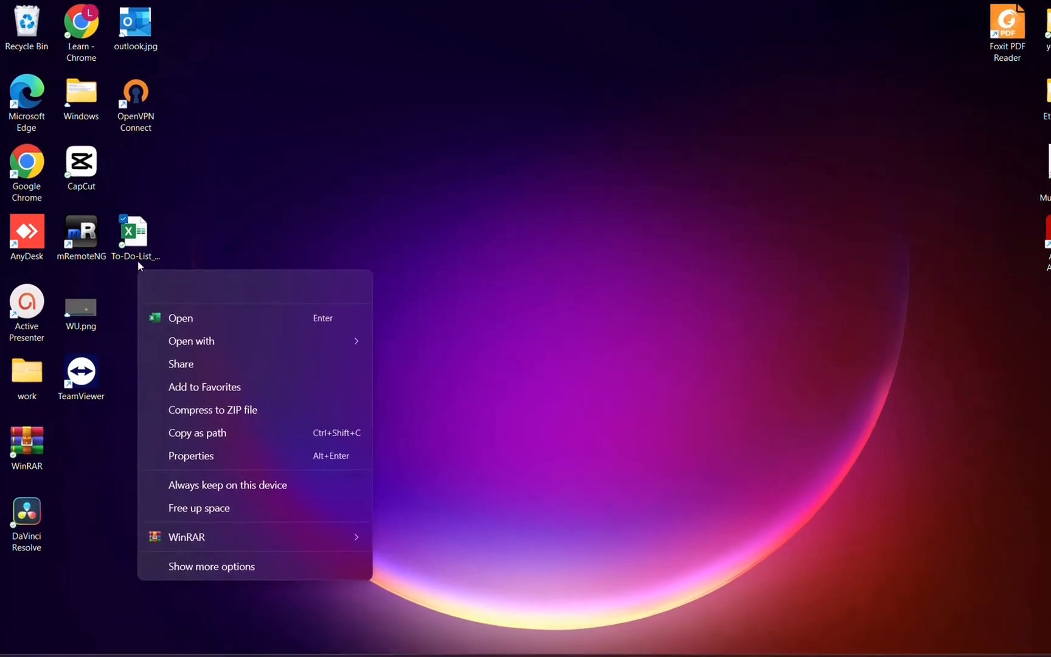
left_click(367, 484)
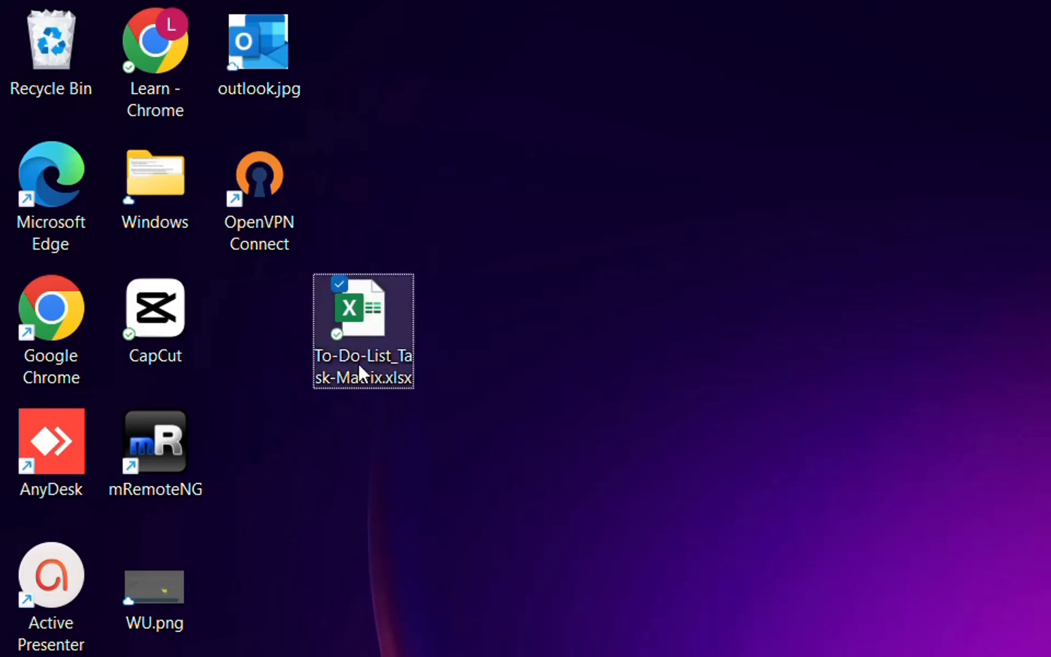
- Open To-Do-List_Task-Matrix.xlsx and dismiss the invalid file format error
double_click(362, 308)
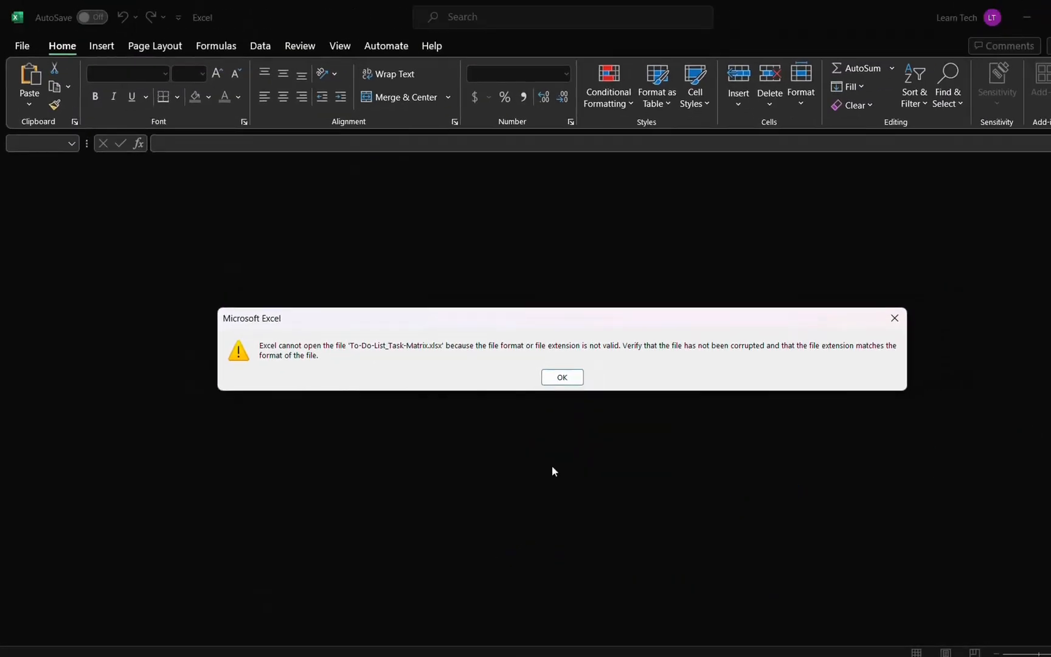
mouse_move(562, 377)
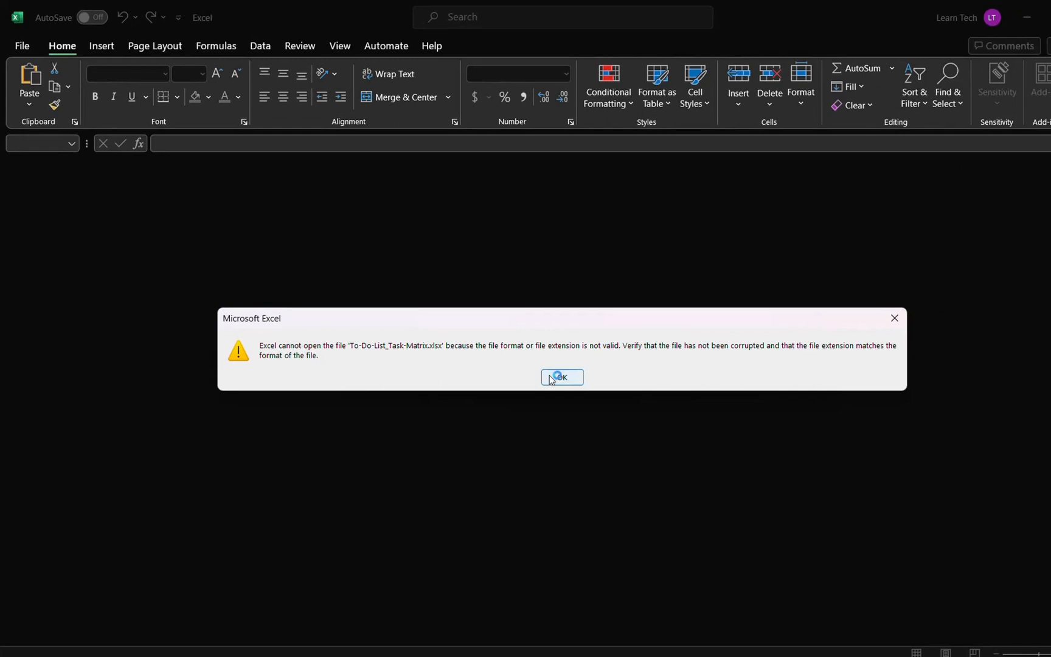
left_click(562, 376)
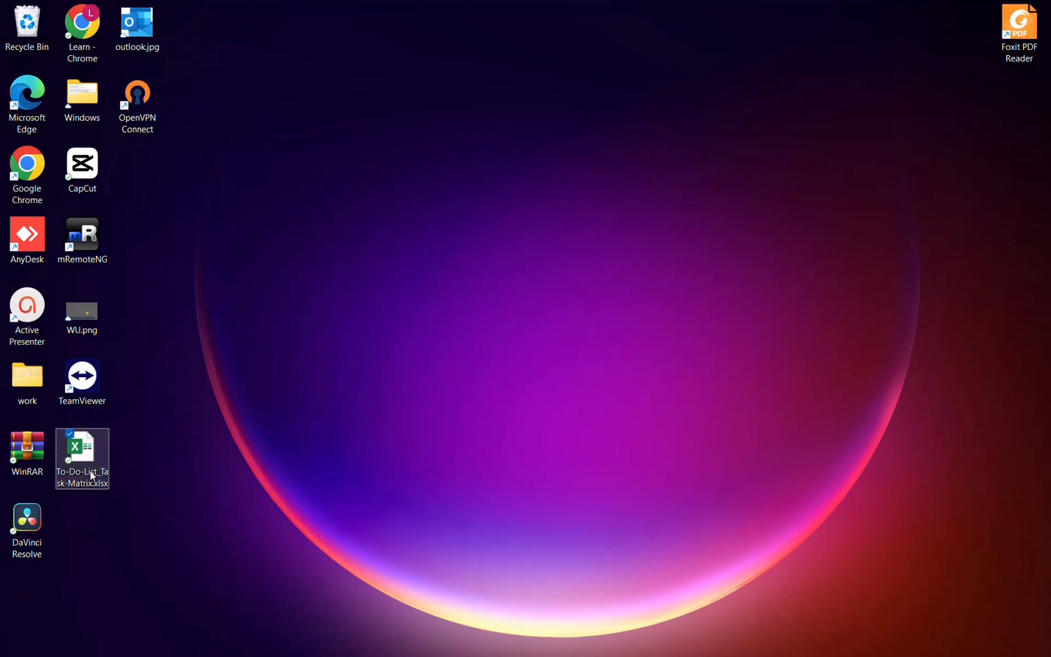
- Change the workbook's extension from .xlsx back to .xlsm via Show more options > Rename
right_click(82, 458)
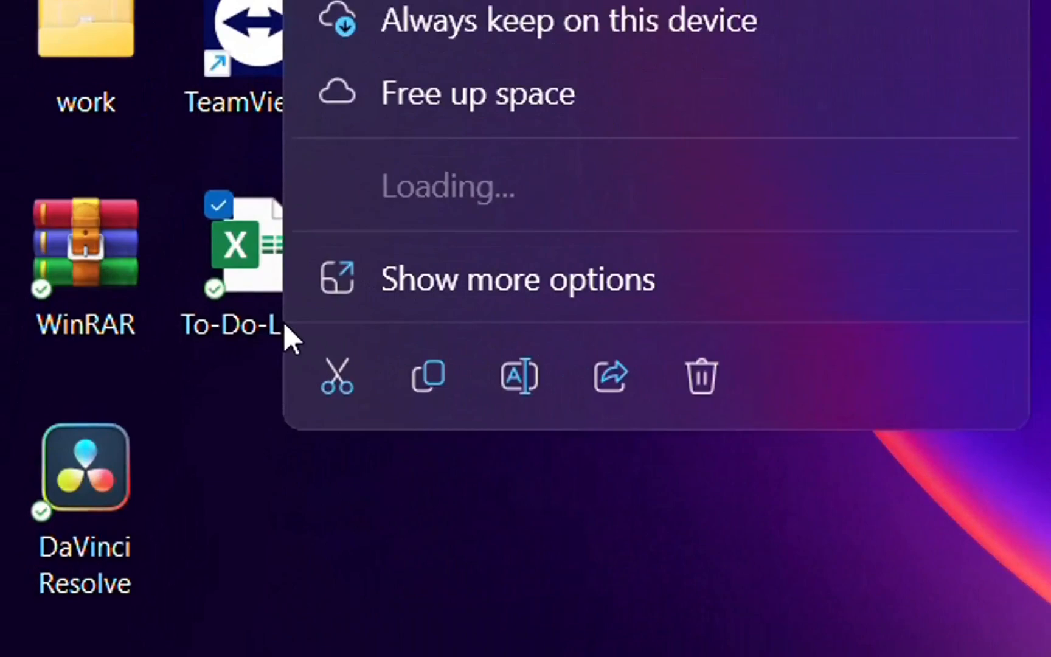
left_click(470, 349)
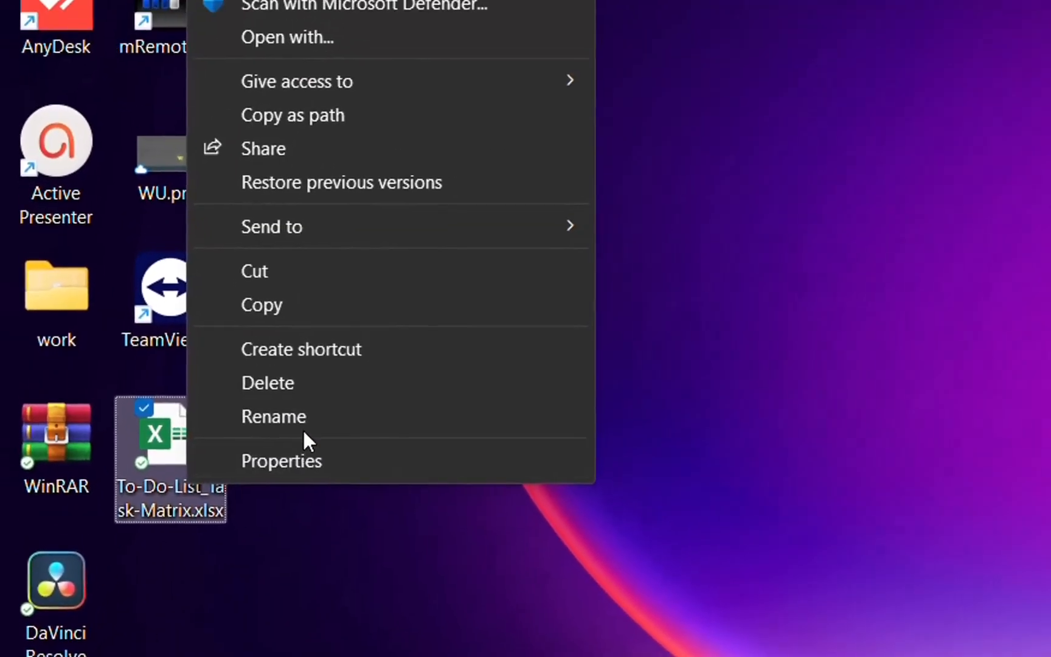
left_click(273, 416)
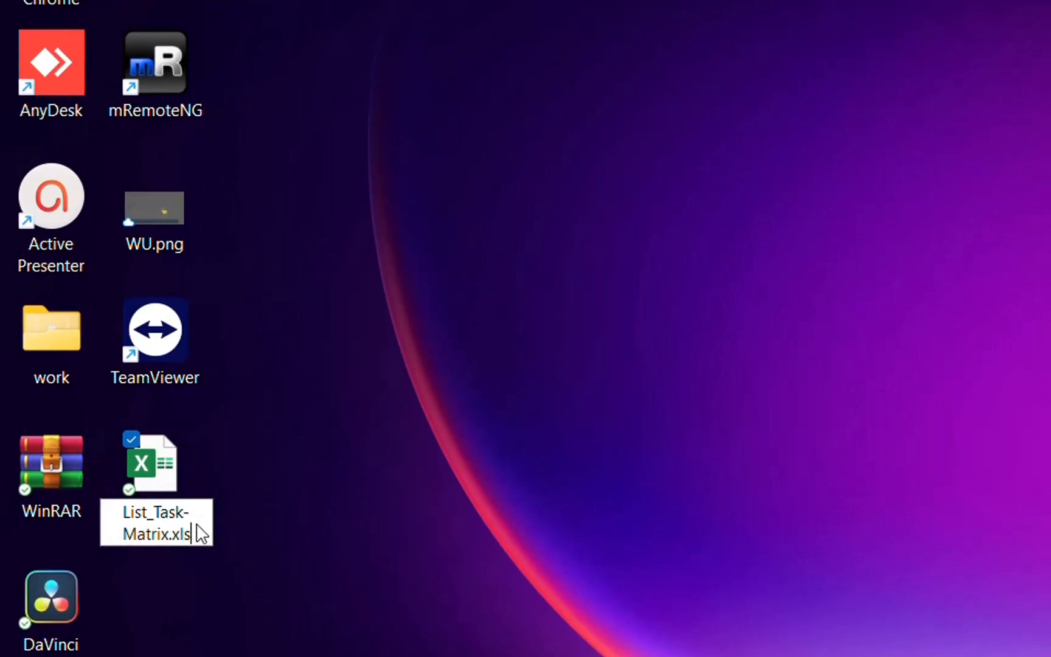
key("enter")
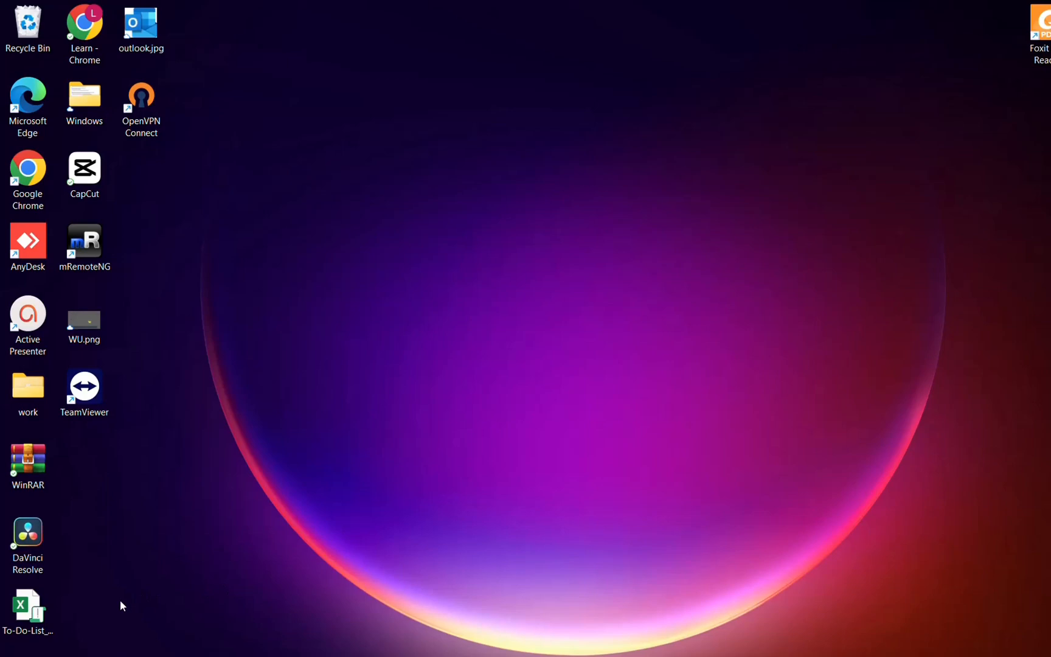
left_click(27, 607)
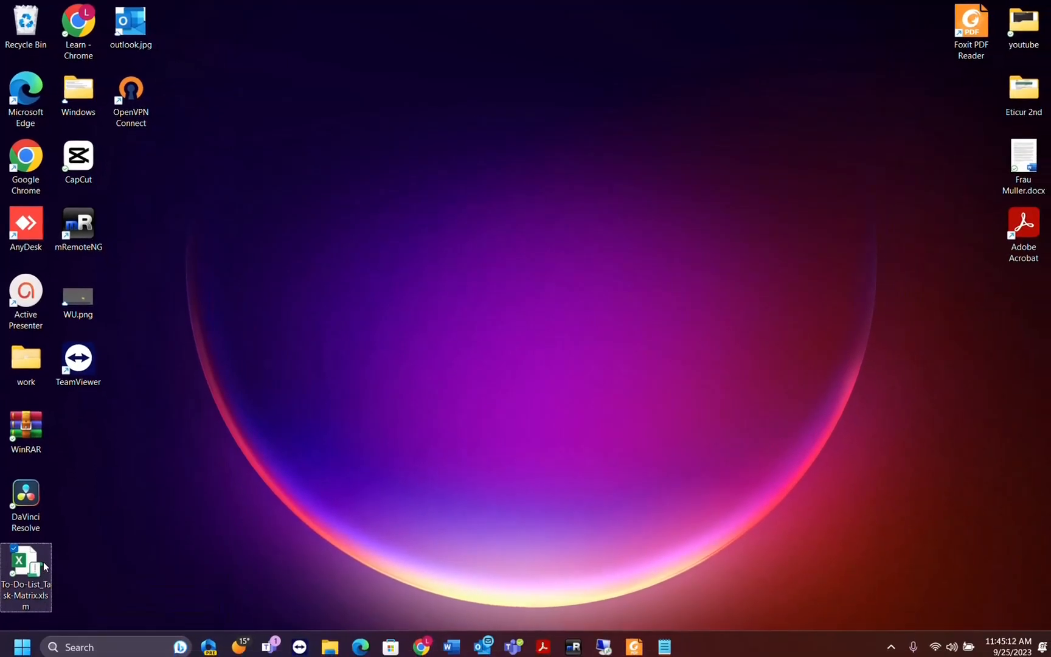
double_click(25, 566)
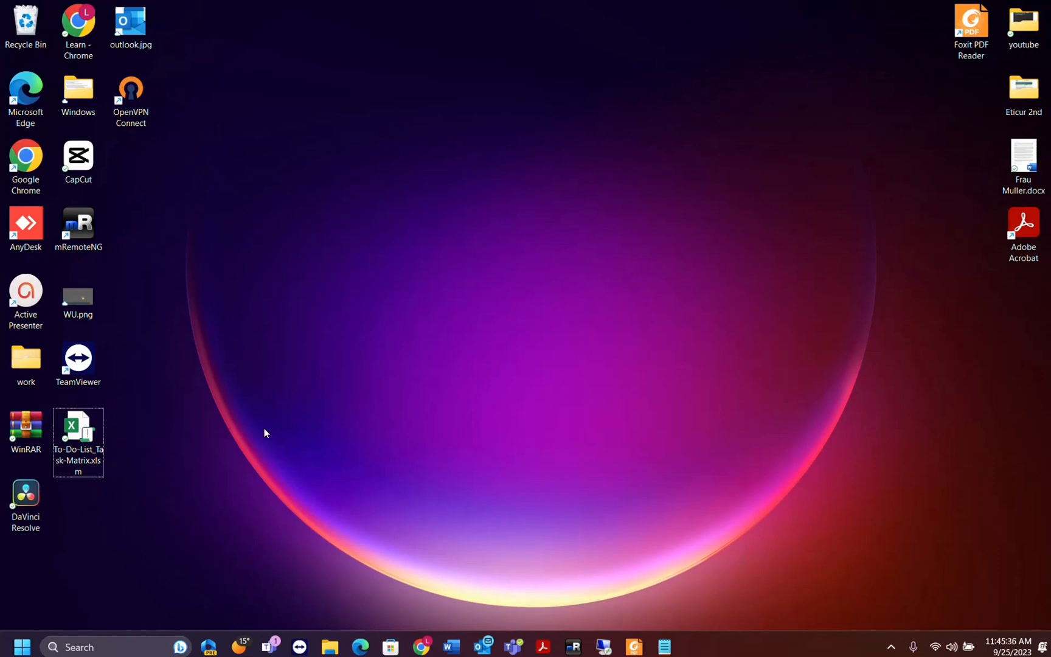
mouse_move(347, 435)
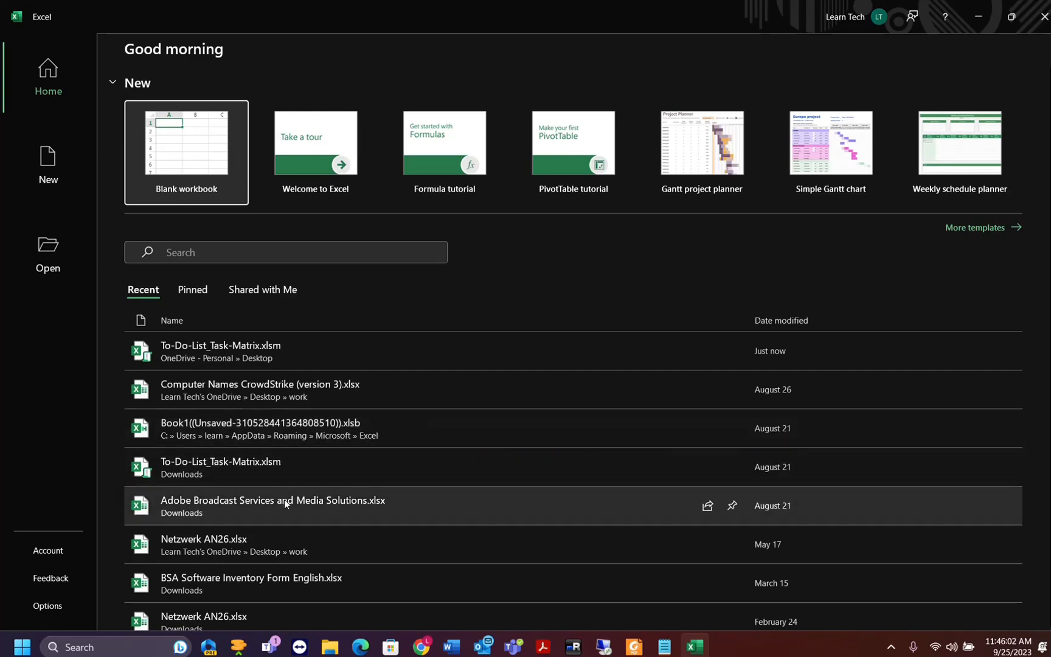
mouse_move(277, 466)
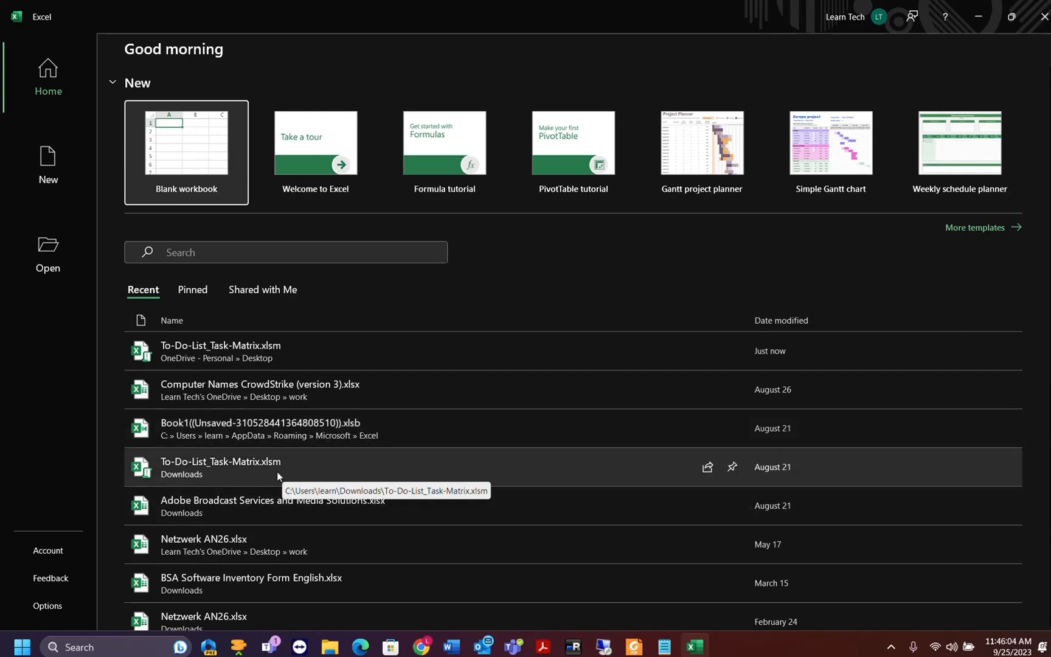
mouse_move(365, 410)
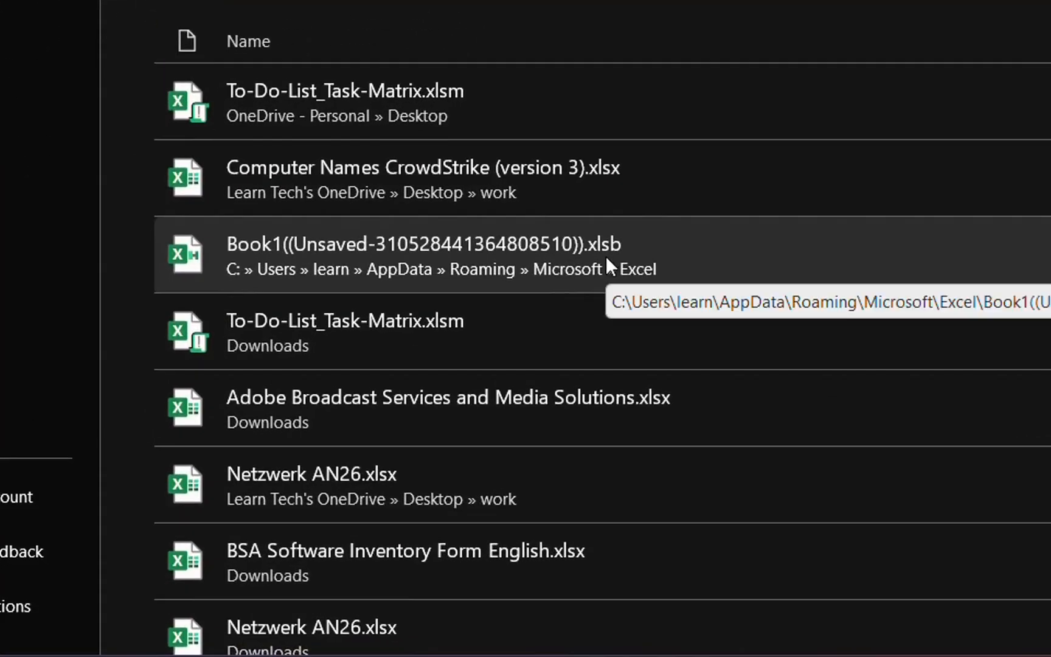
mouse_move(648, 275)
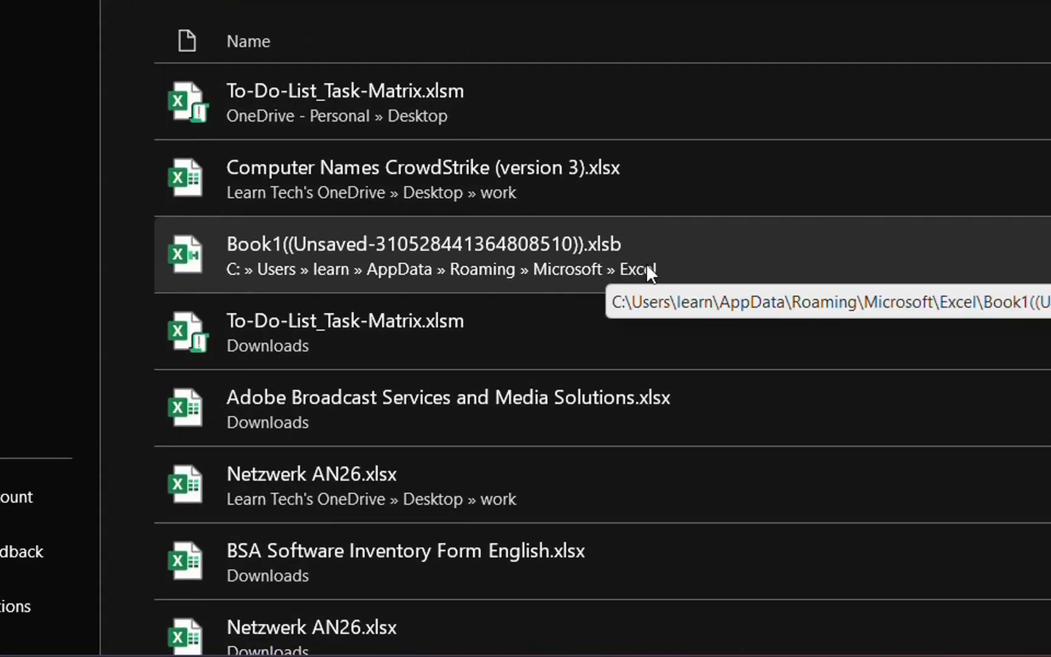
mouse_move(631, 315)
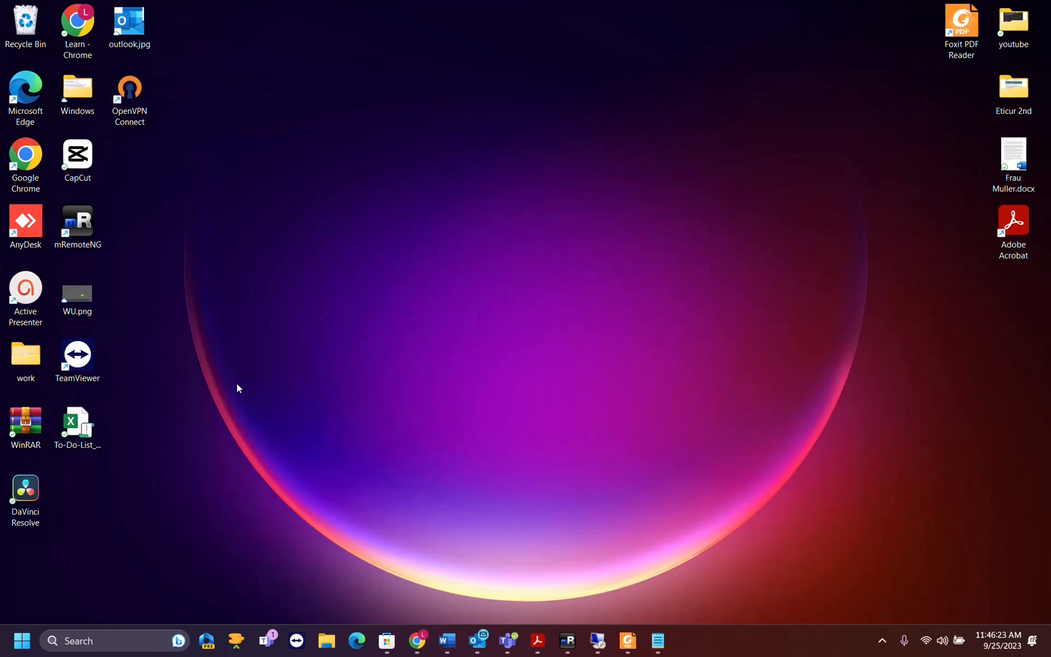
- Drag the To-Do-List_Task-Matrix.xlsm icon beside WinRAR and right-click it for file options
left_click(77, 425)
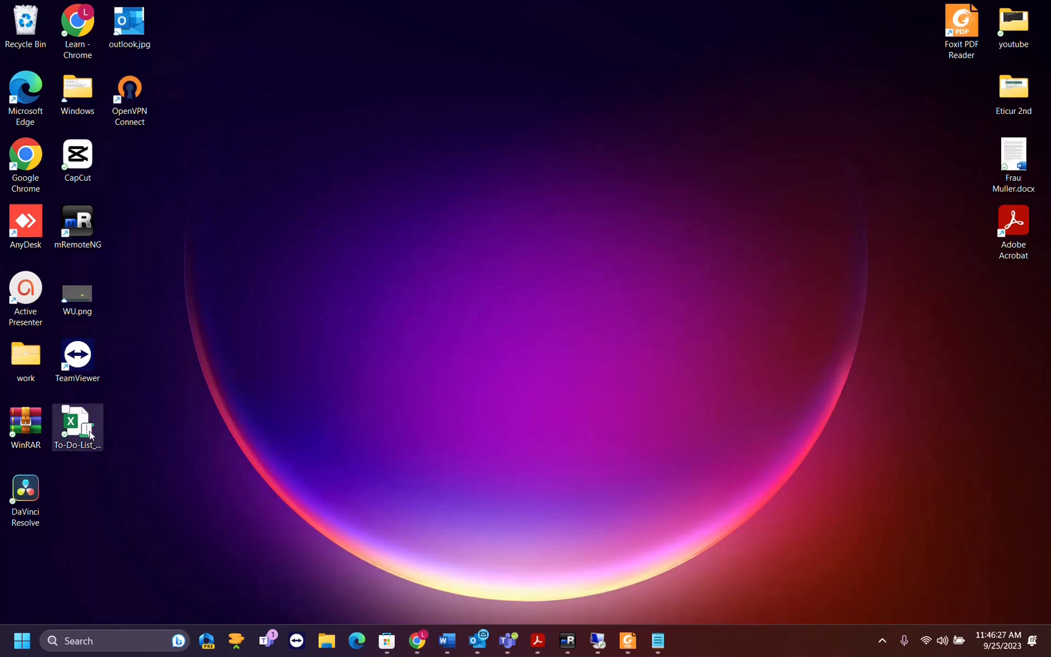
left_click_drag(77, 427, 129, 435)
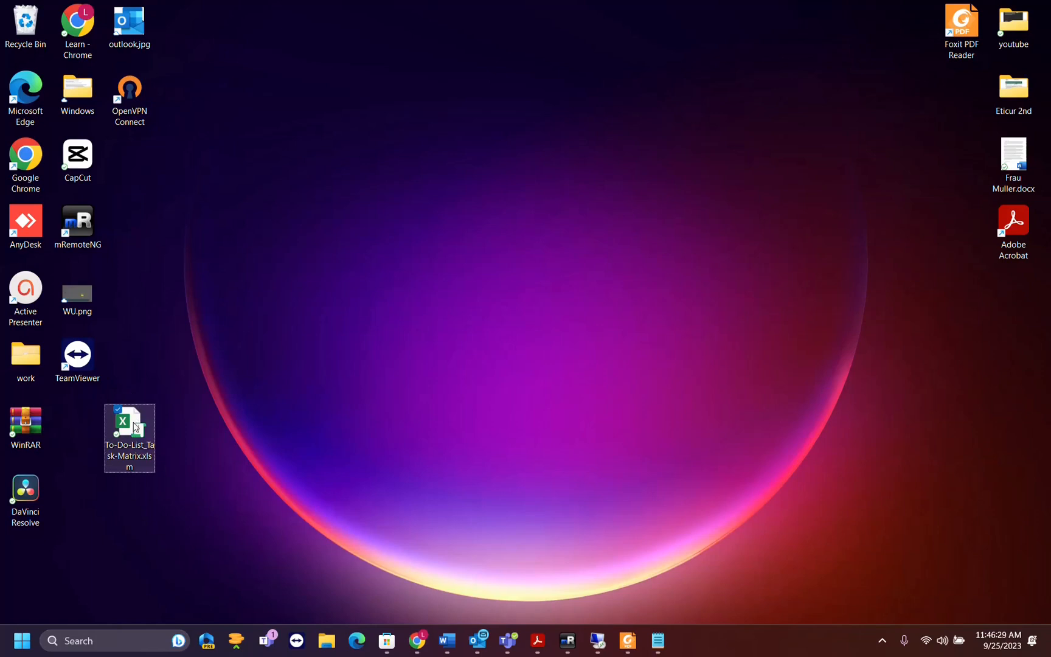
left_click_drag(129, 435, 77, 435)
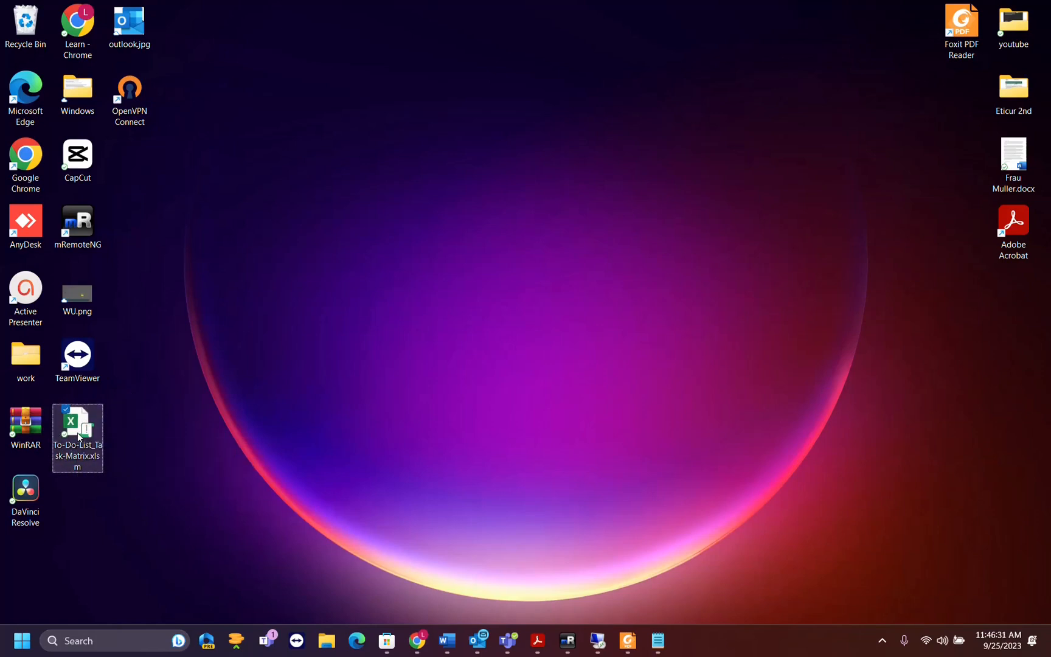
right_click(77, 437)
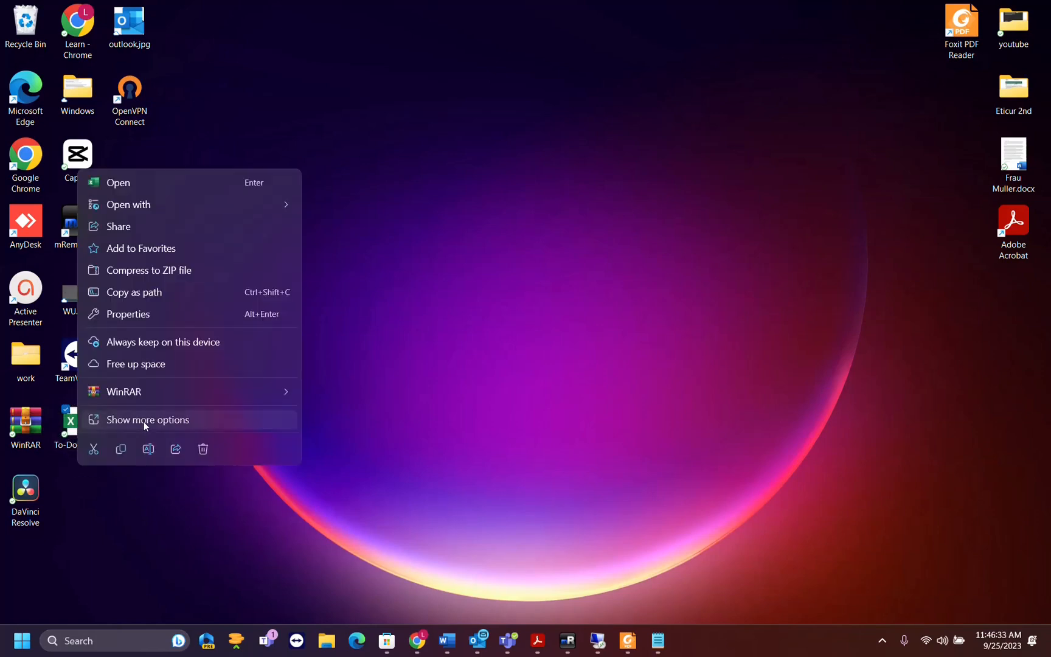
- Open the workbook's Properties, Security tab, and Edit permissions window
left_click(127, 314)
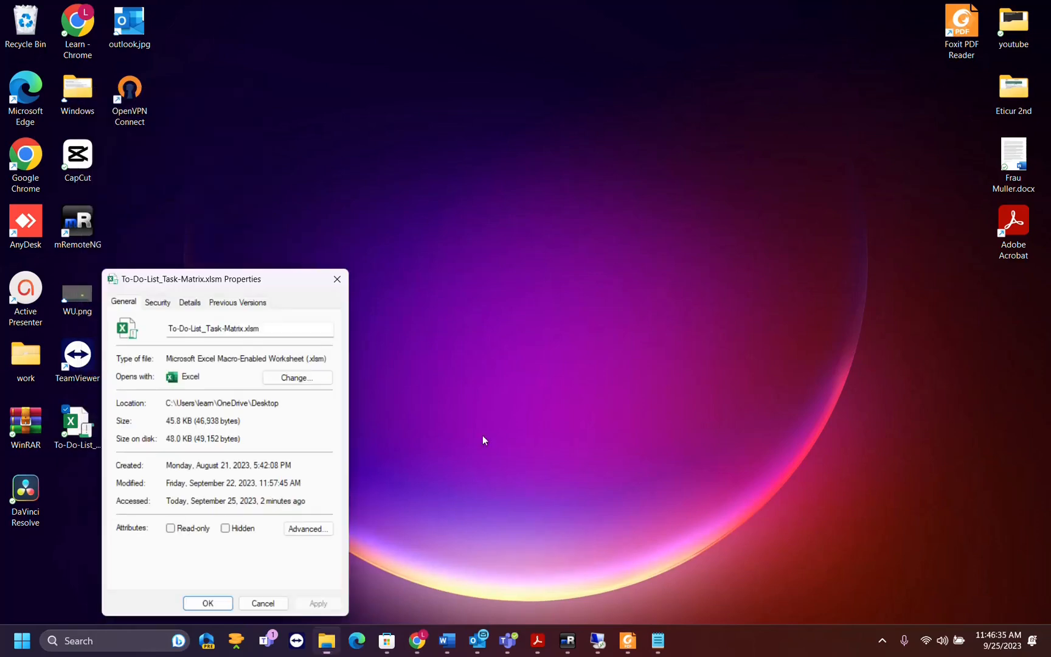
left_click(158, 302)
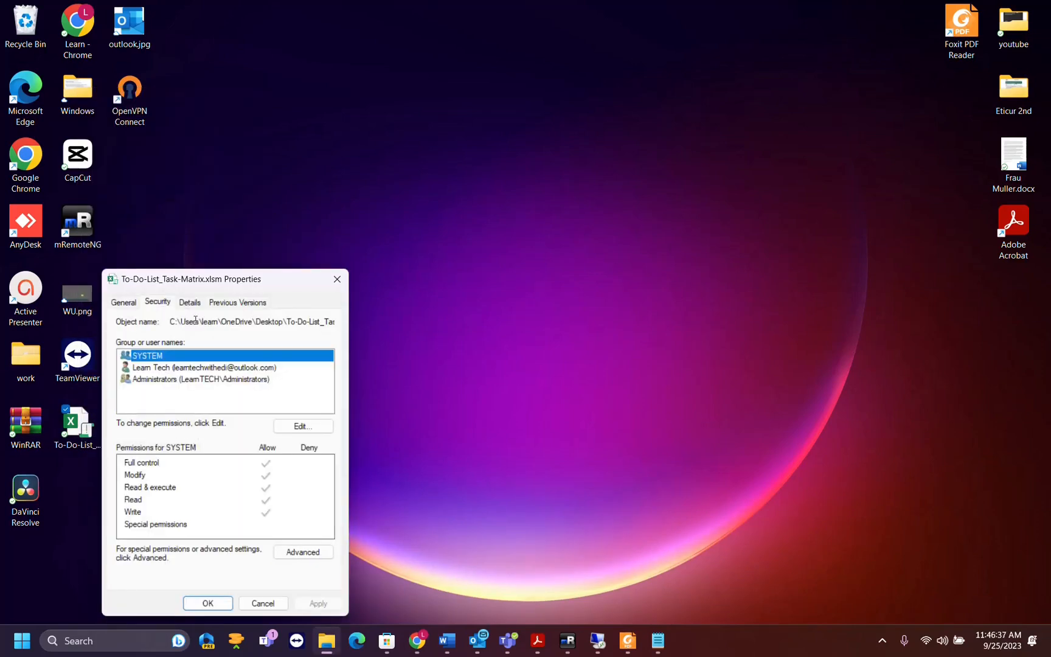
mouse_move(329, 439)
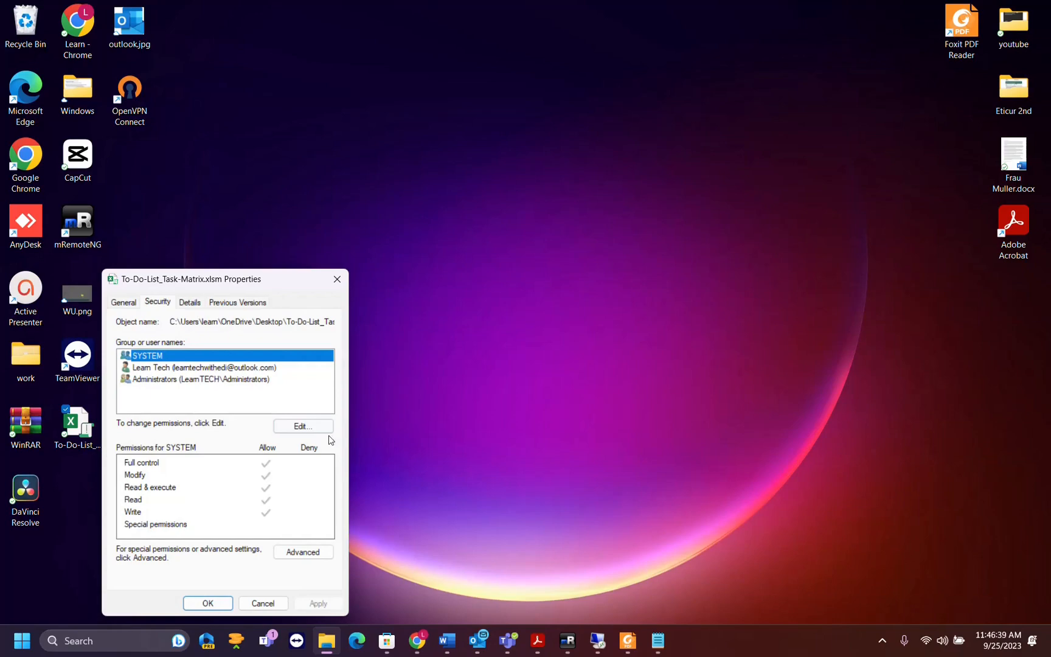
left_click(303, 425)
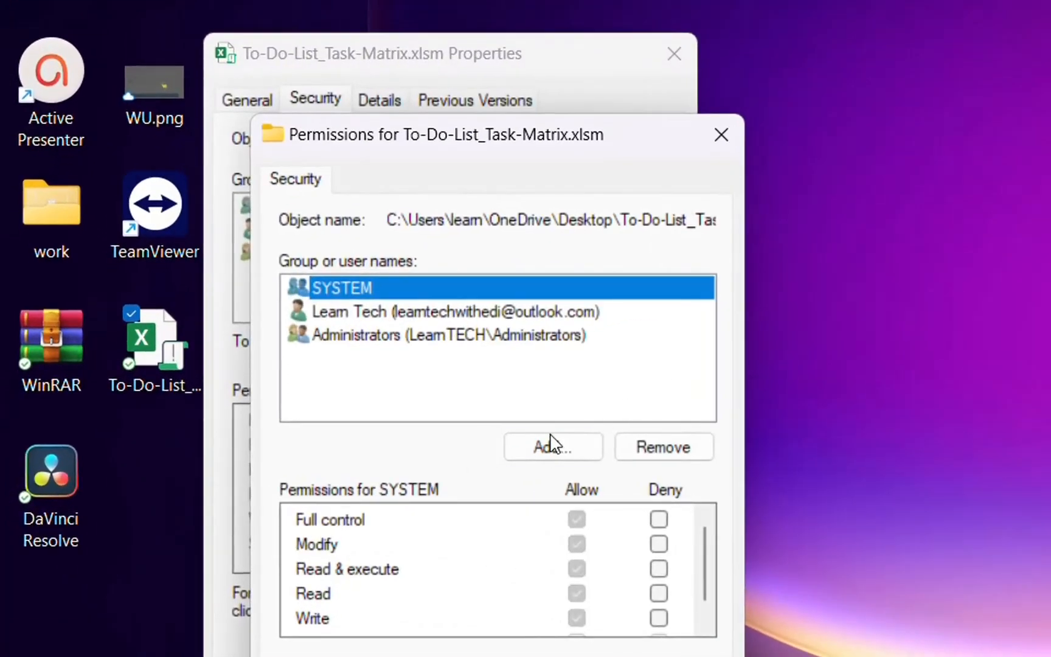
- Add the Everyone group with Full control allowed, then apply and close Properties
left_click(551, 447)
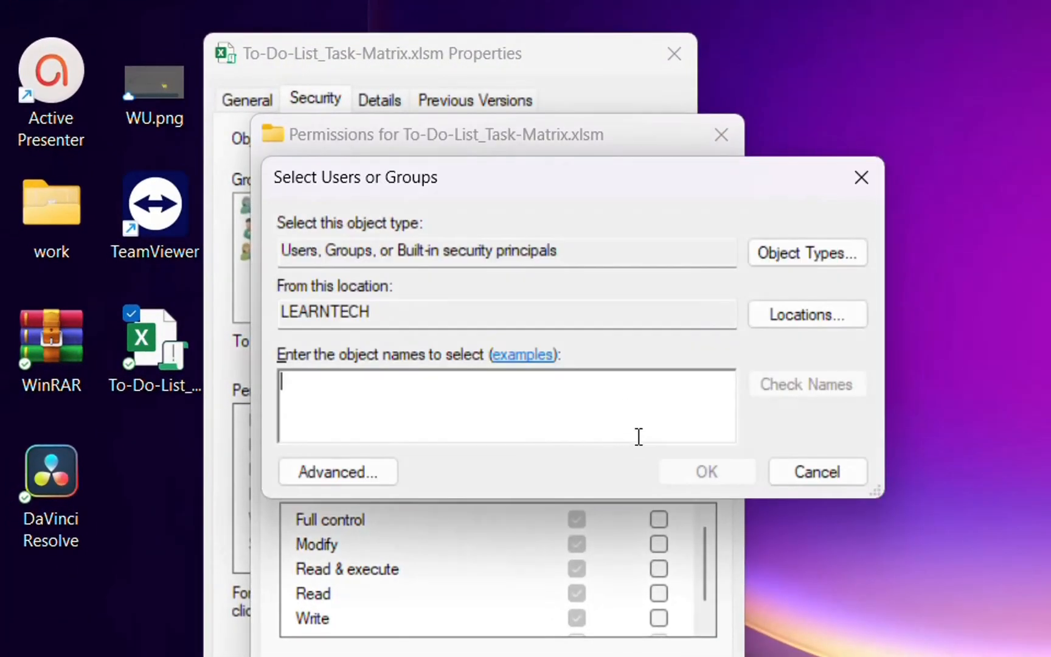
type("everyone")
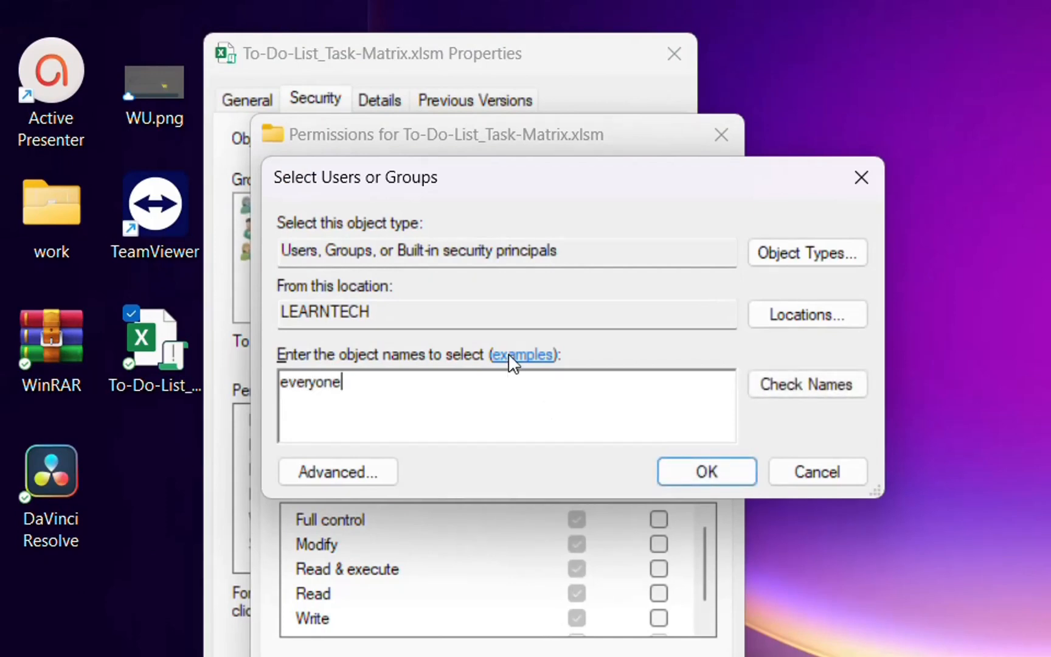
mouse_move(506, 368)
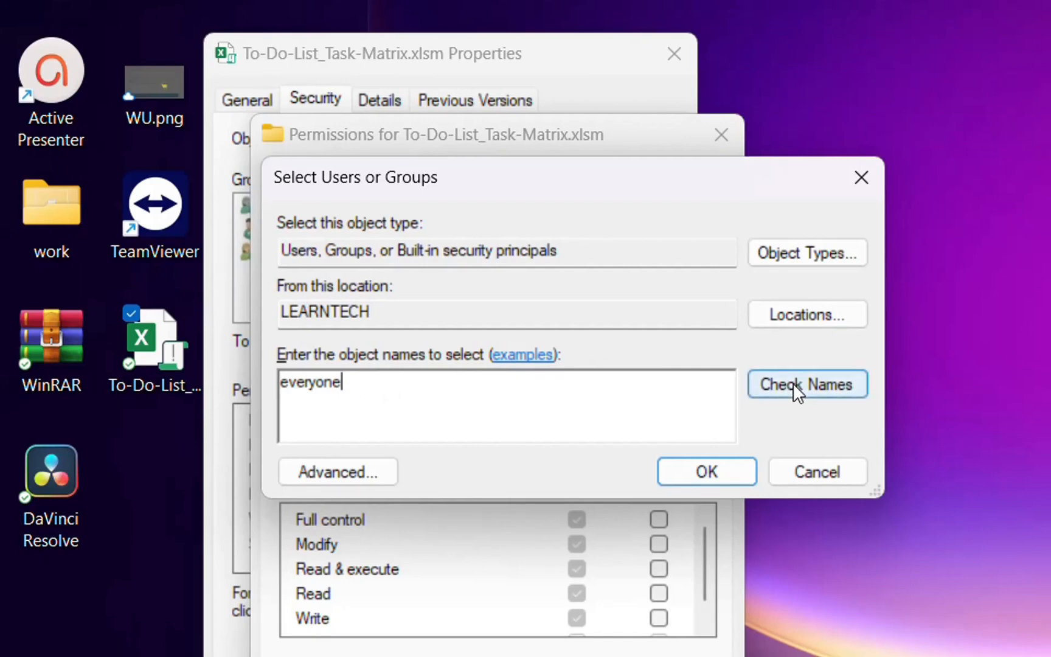
left_click(705, 471)
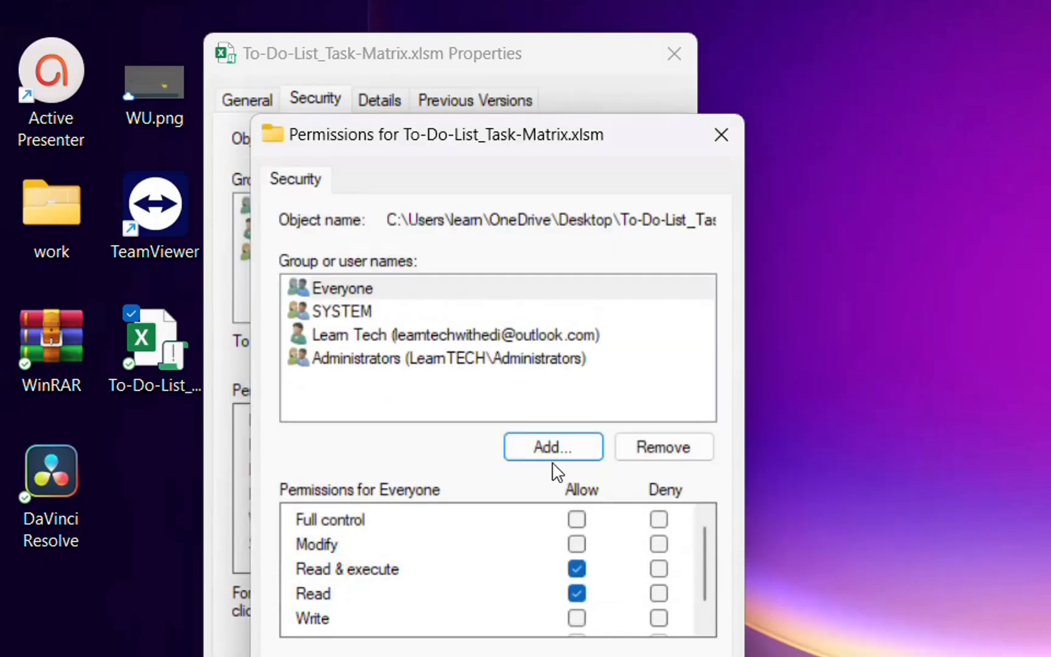
scroll("down", 3)
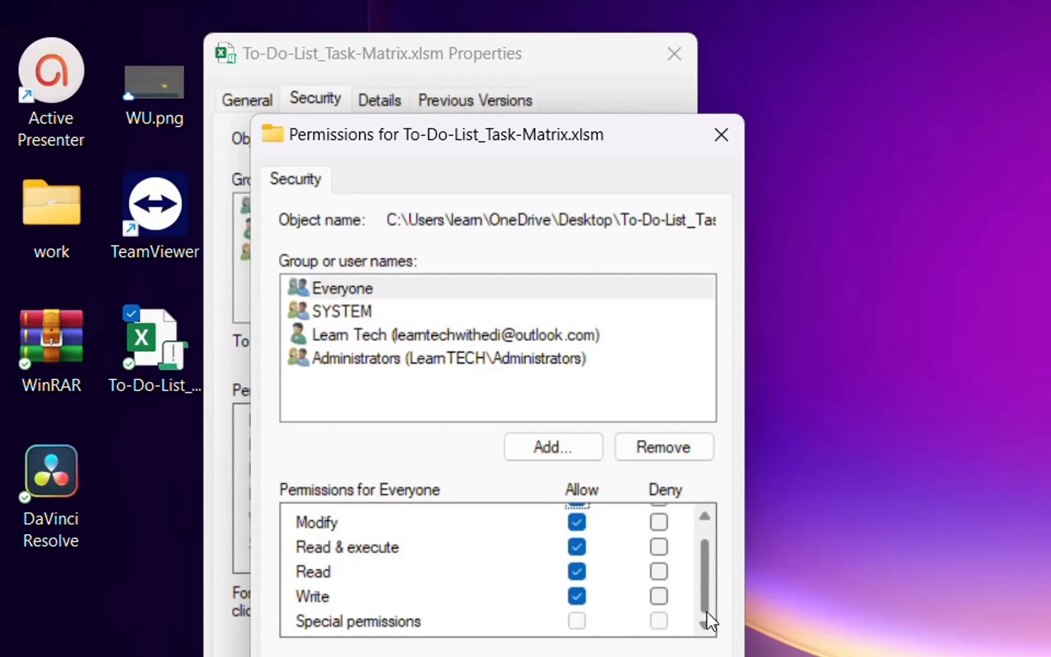
left_click(333, 287)
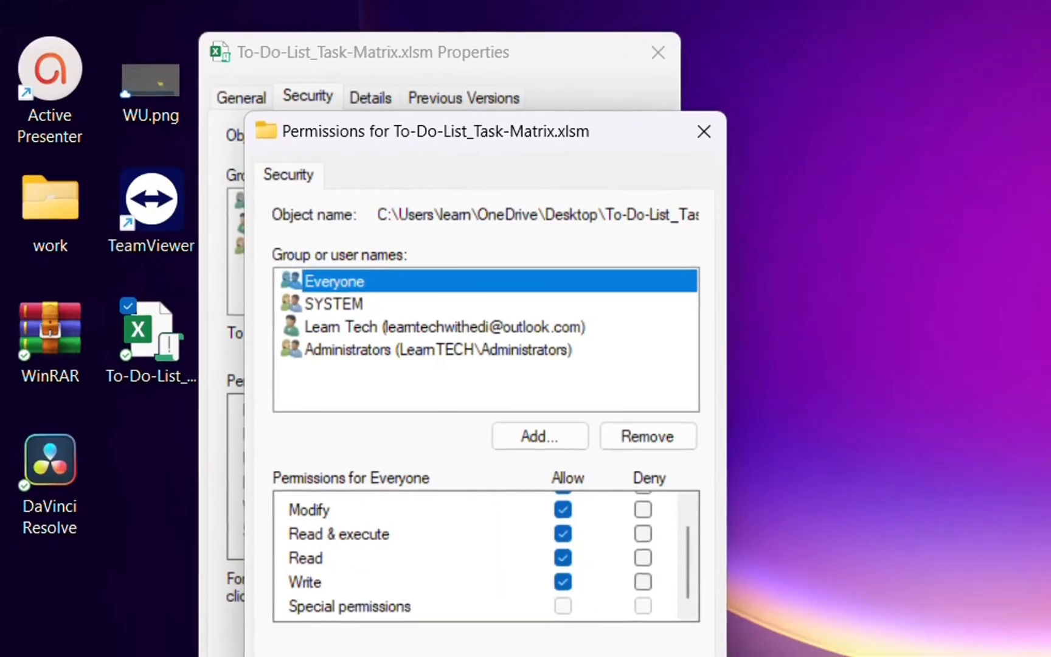
left_click(702, 132)
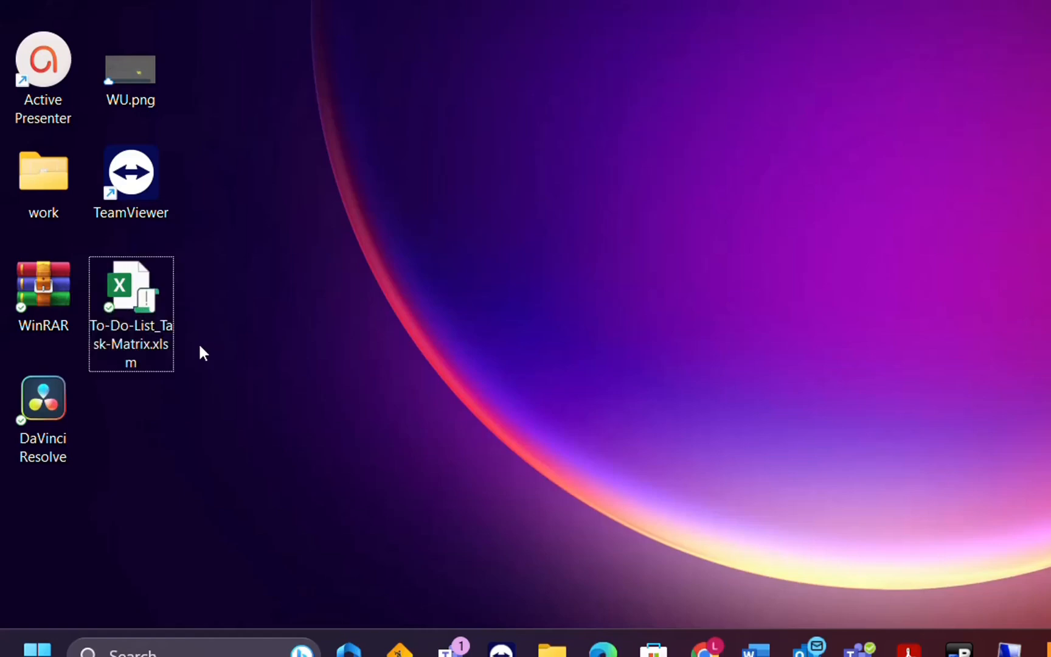
- Reopen the workbook's Properties and confirm .xlsm files still open with Excel
right_click(131, 298)
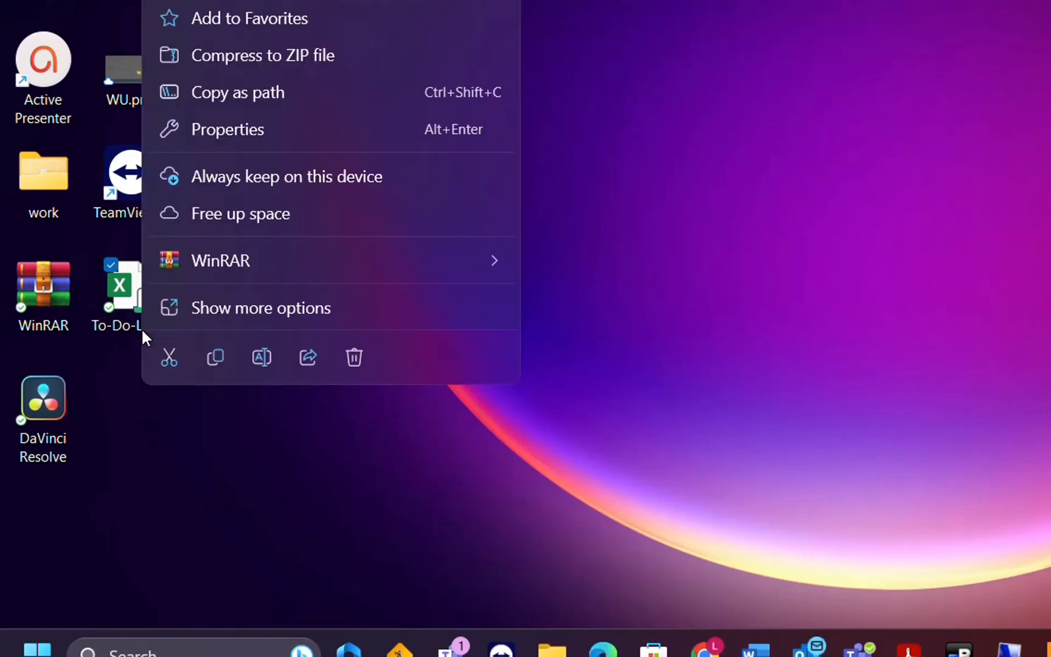
mouse_move(260, 308)
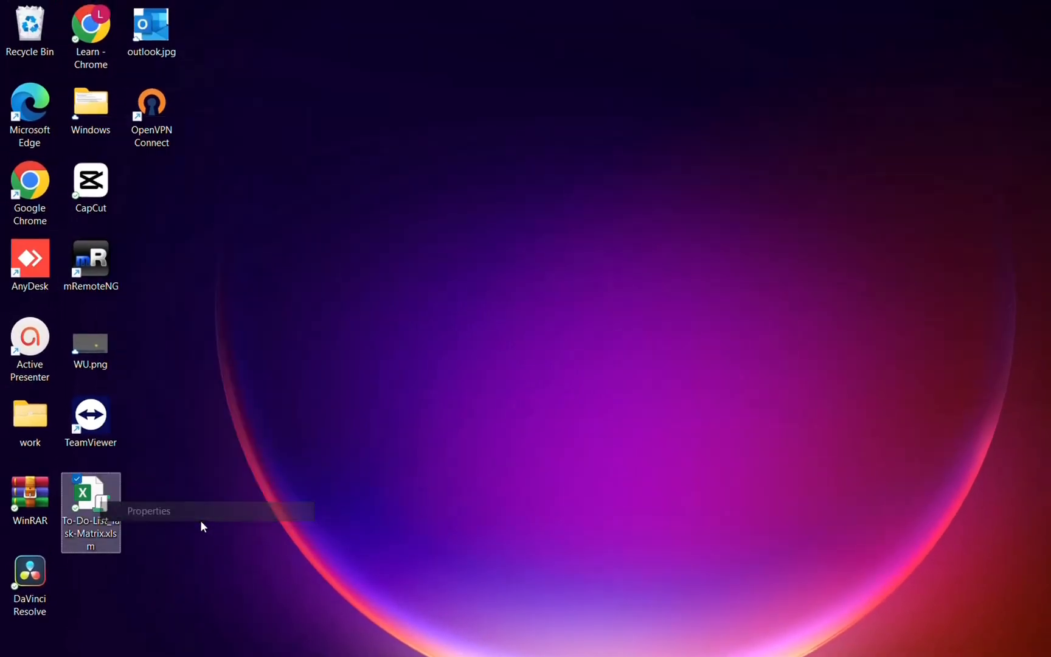
left_click(148, 511)
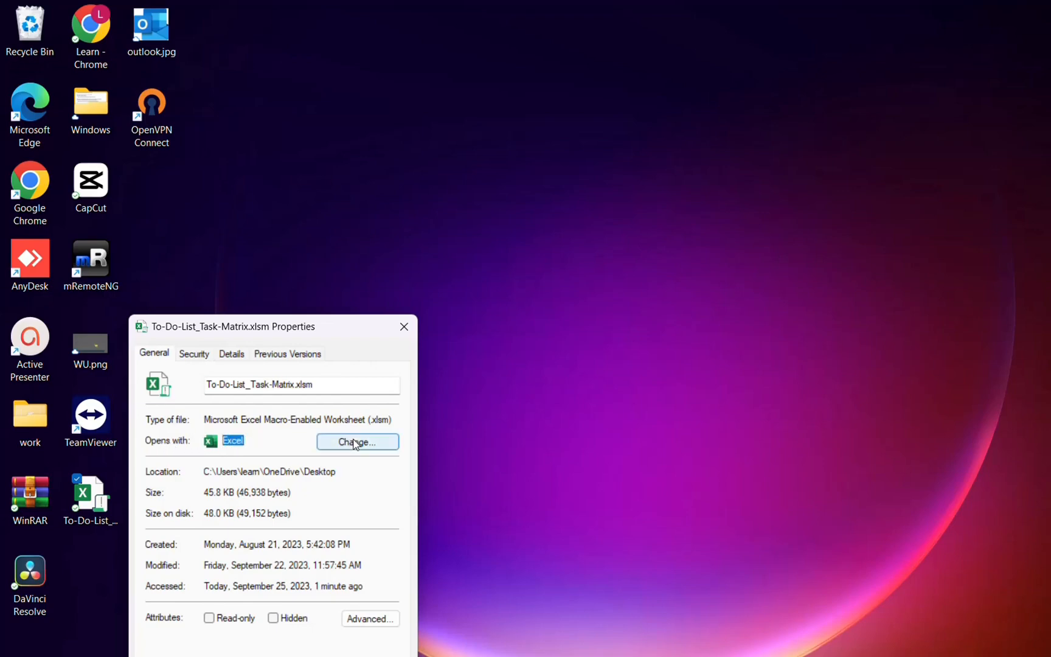
left_click(356, 441)
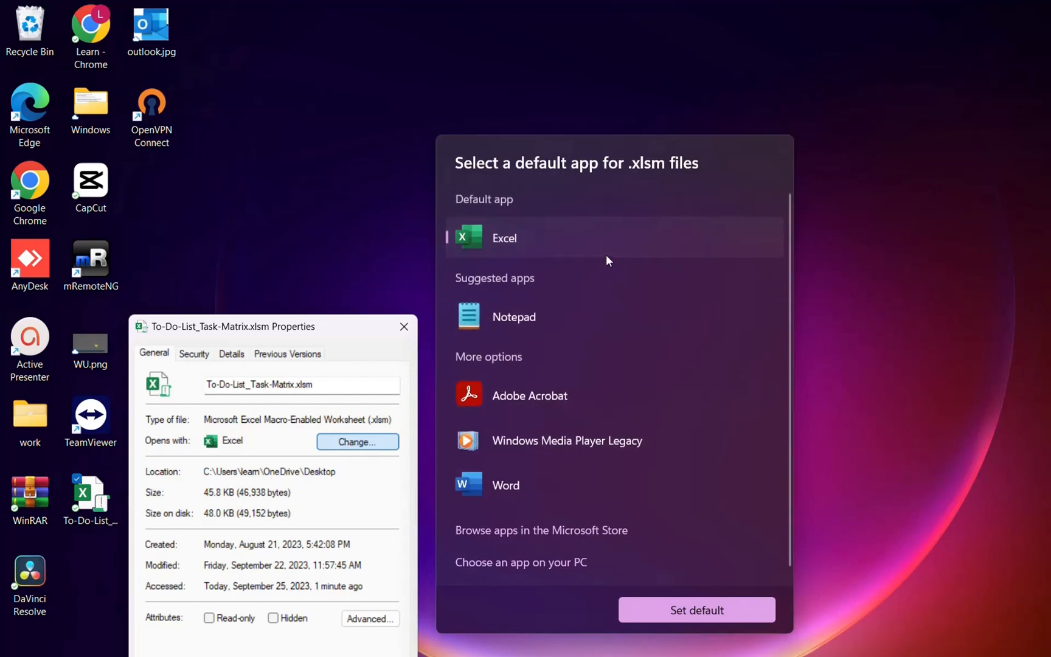
mouse_move(580, 270)
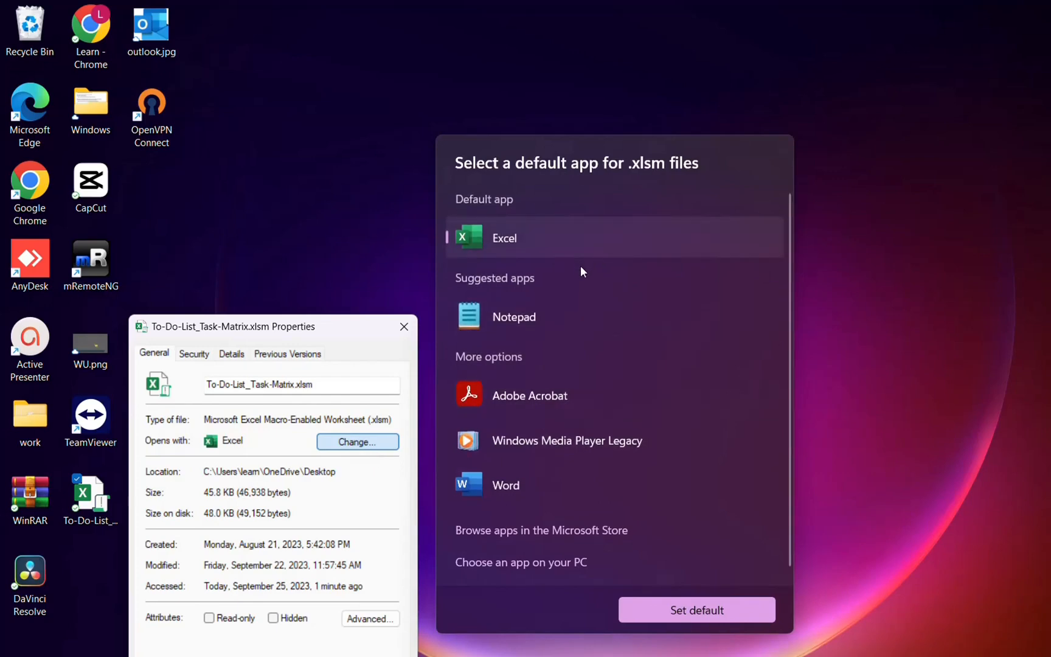
mouse_move(440, 389)
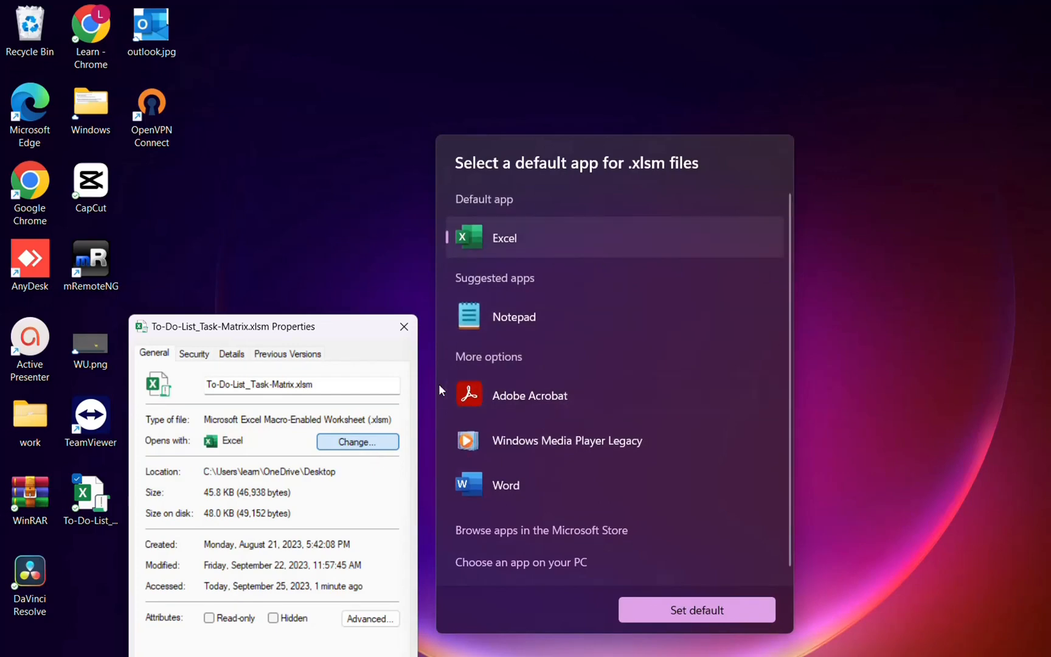
mouse_move(314, 369)
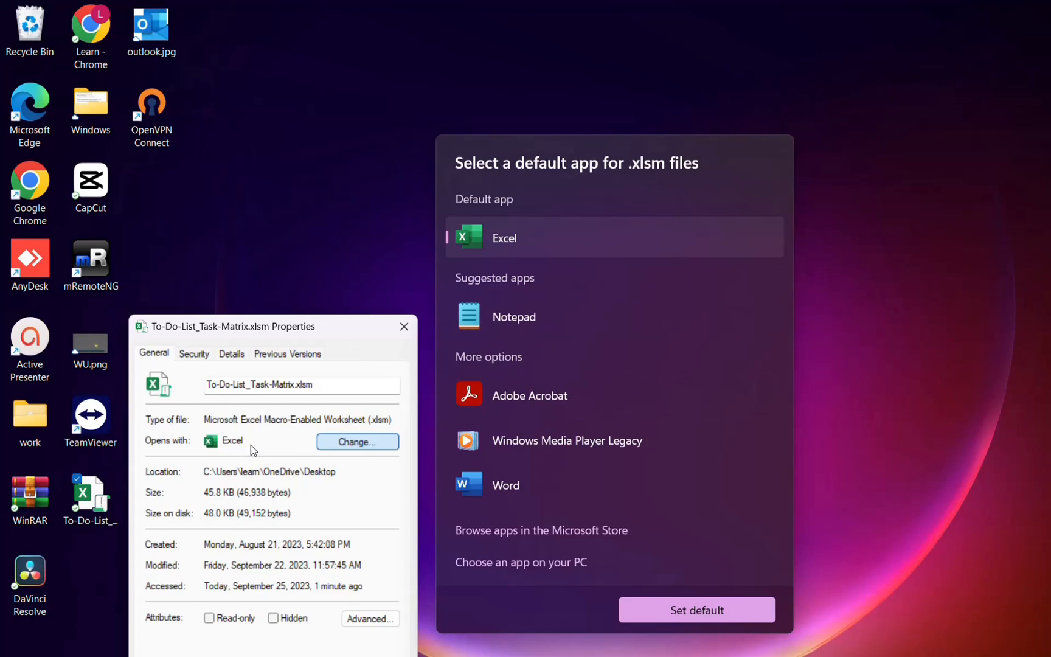
mouse_move(302, 451)
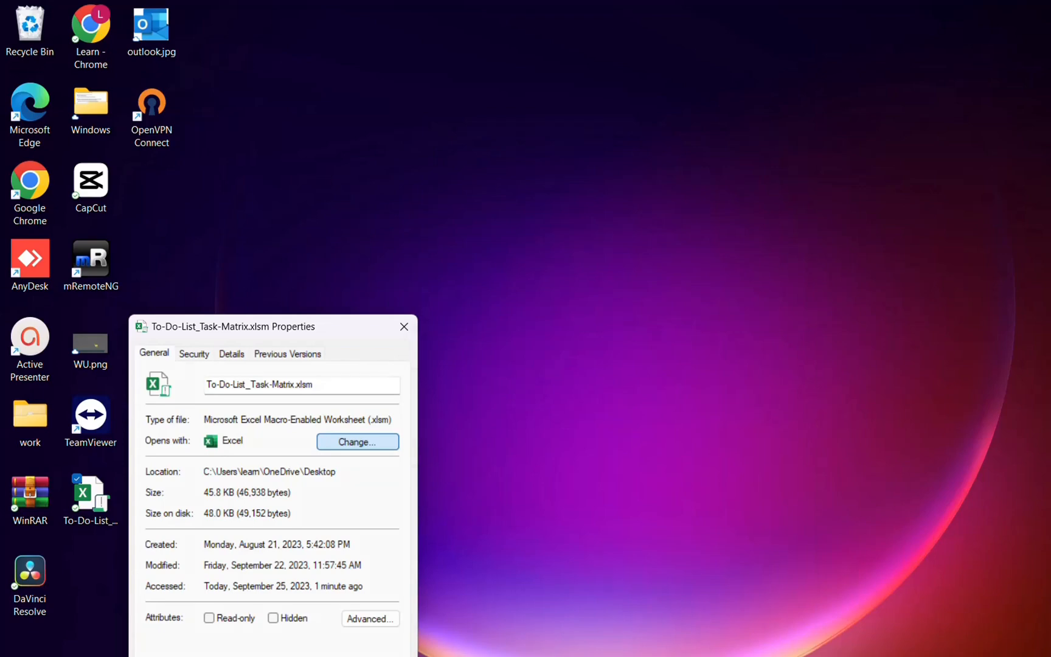
- Close the Properties, select the desktop workbook, and search Windows for Run
left_click(404, 326)
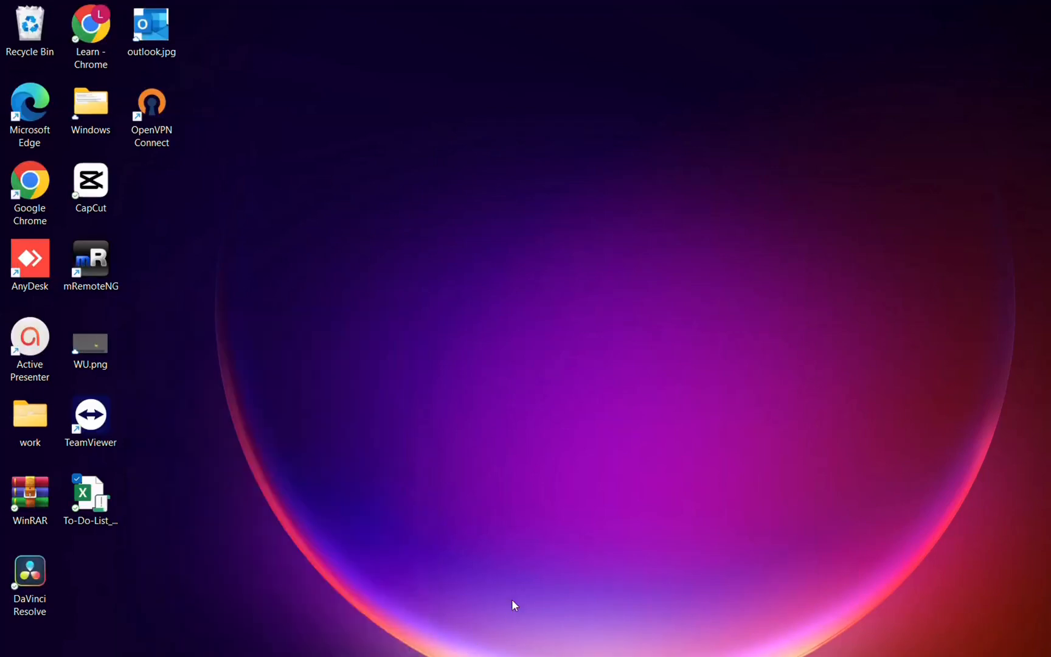
left_click(91, 496)
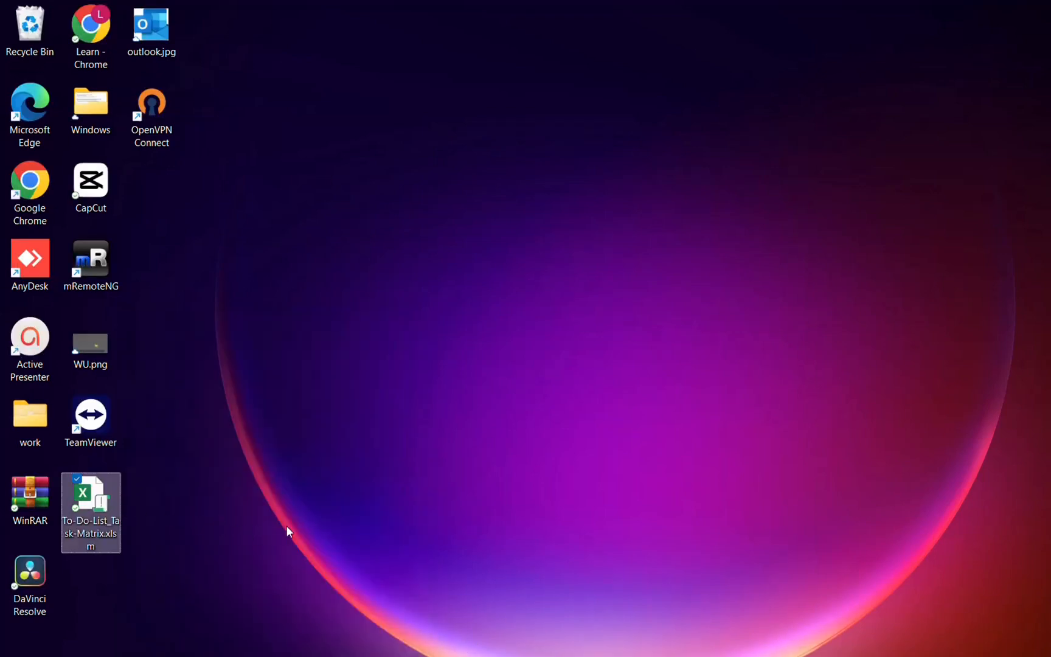
left_click(147, 639)
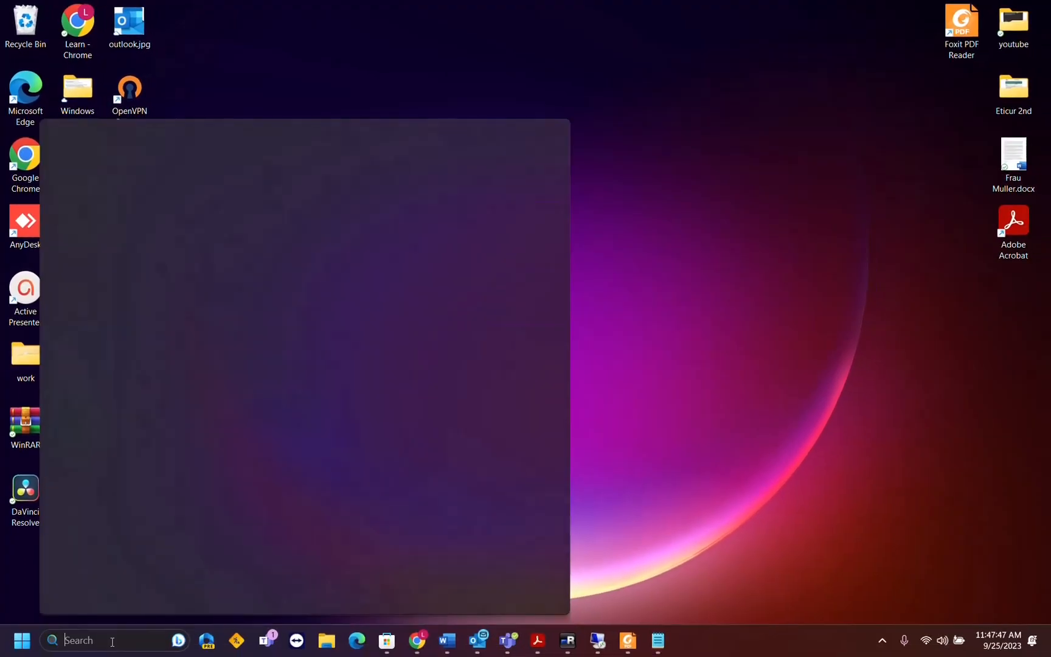
type("ru")
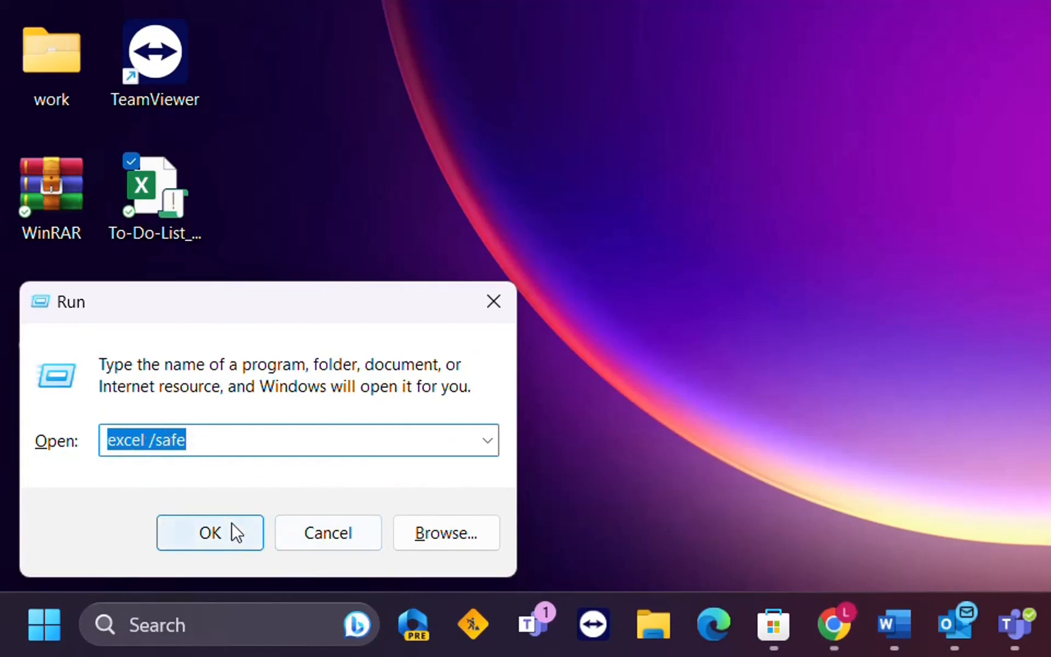
- Launch Excel in Safe Mode and open To-Do-List_Task-Matrix.xlsm from the Desktop
left_click(210, 532)
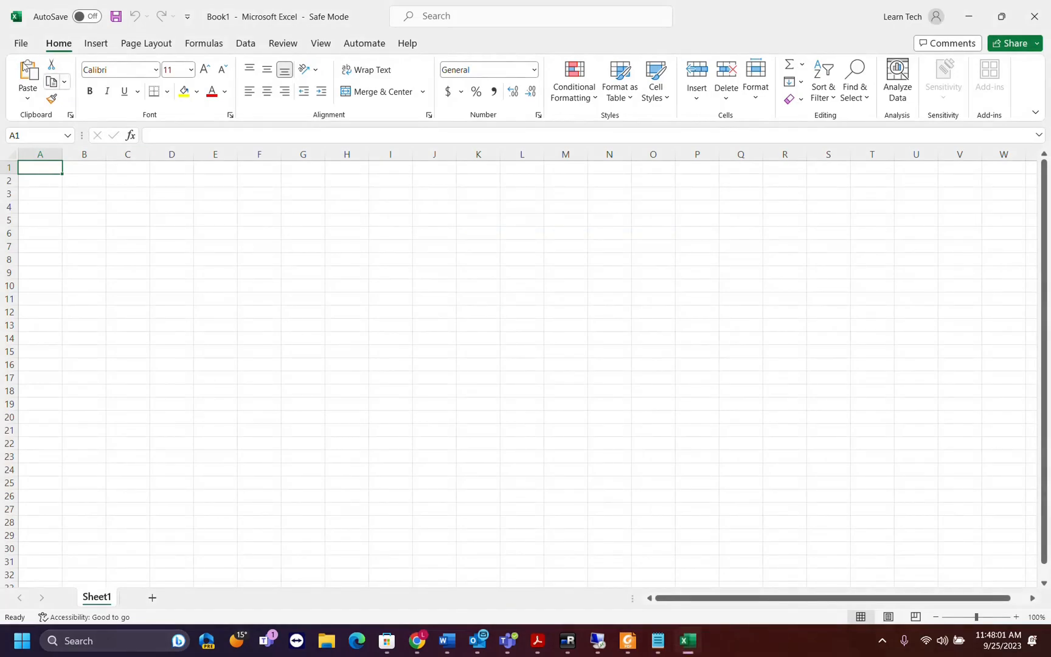
left_click(20, 43)
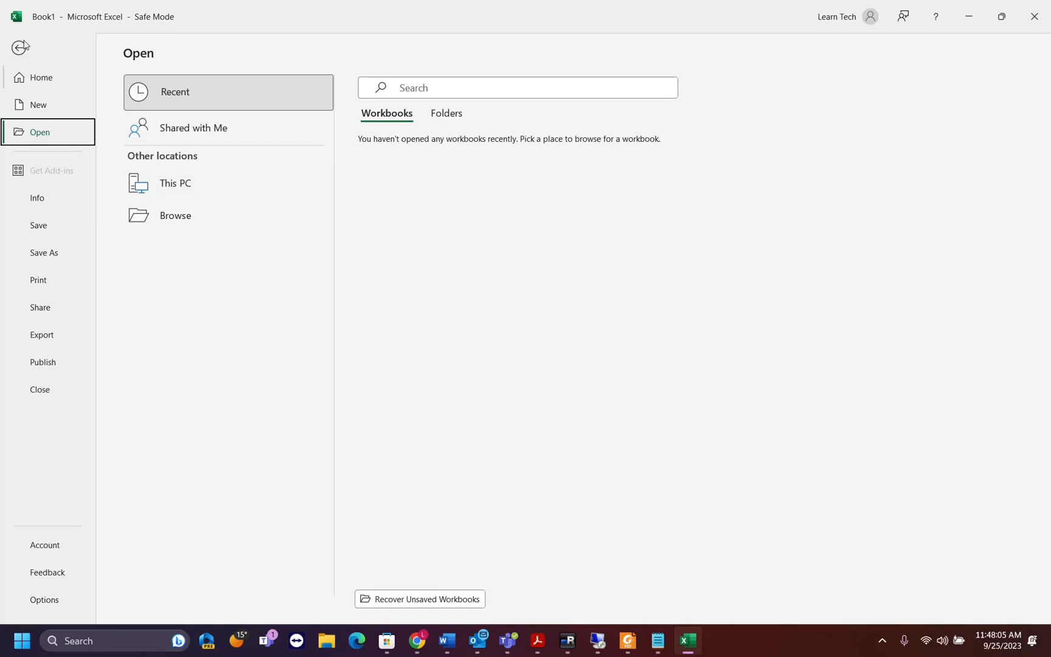
left_click(40, 77)
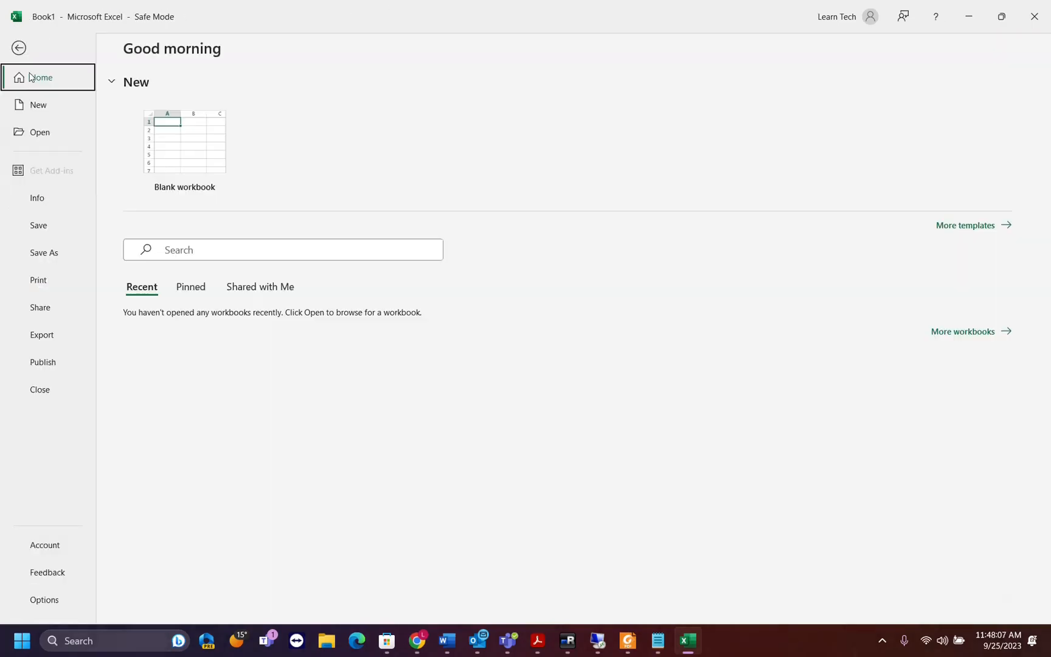
left_click(39, 132)
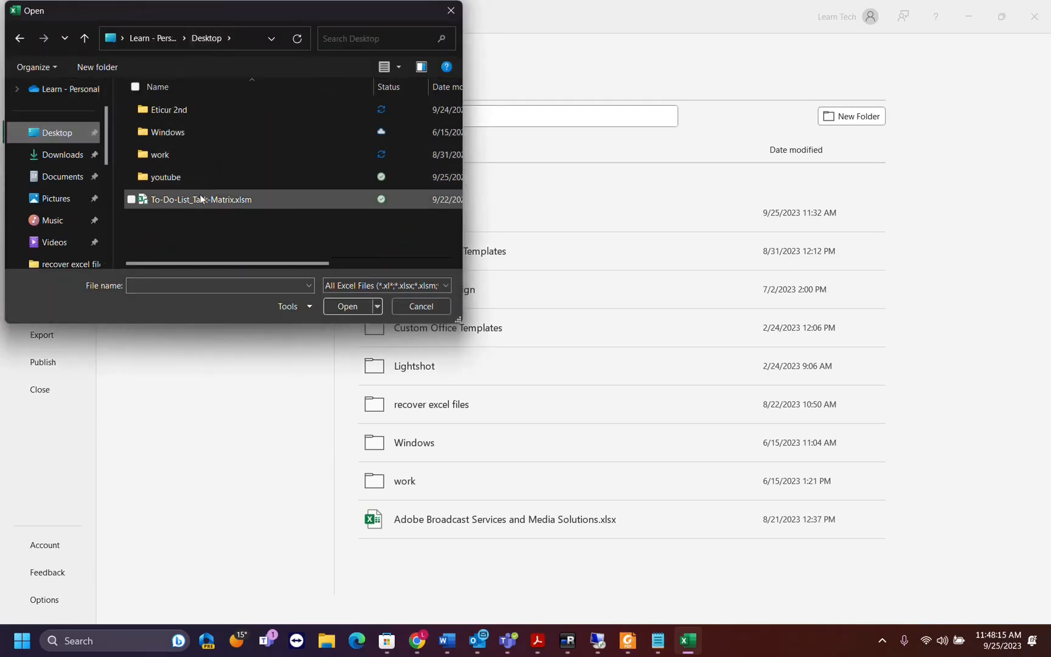
left_click(201, 199)
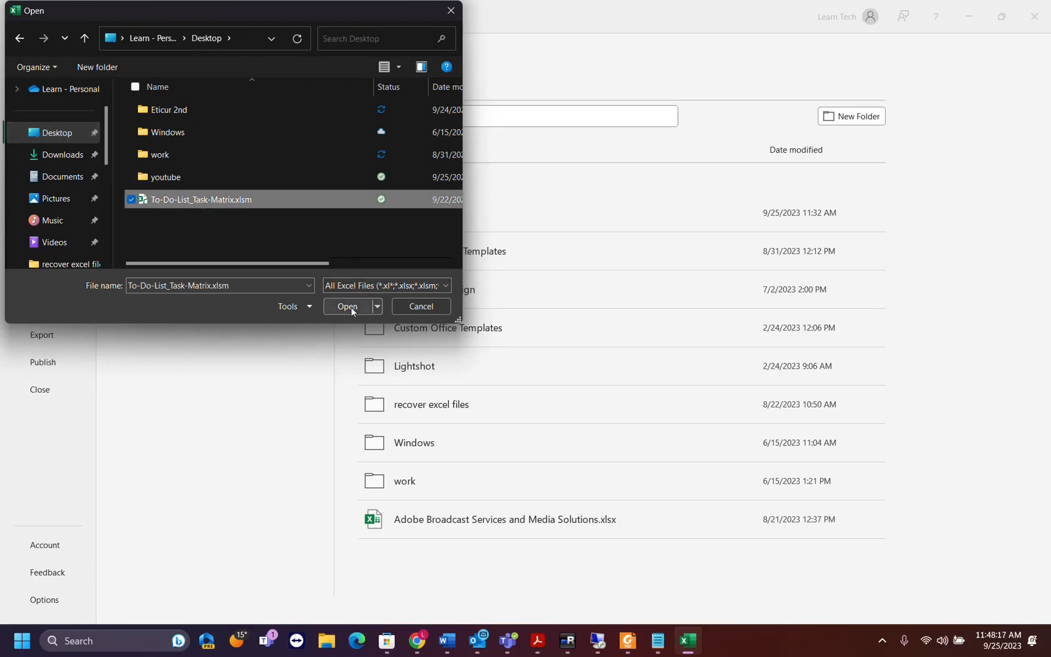
left_click(377, 306)
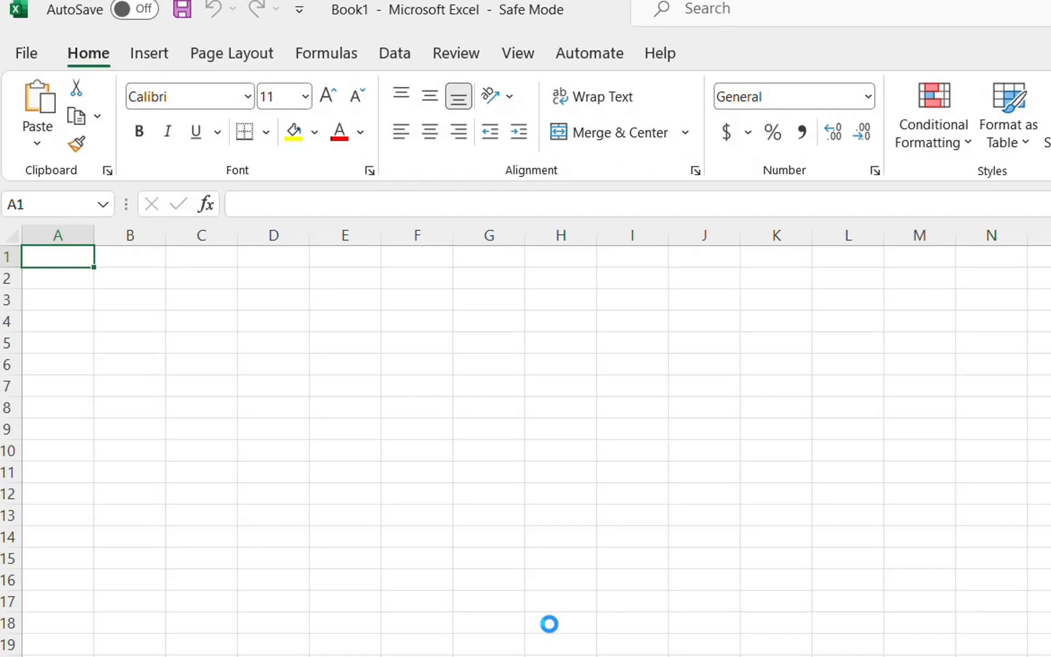
mouse_move(504, 538)
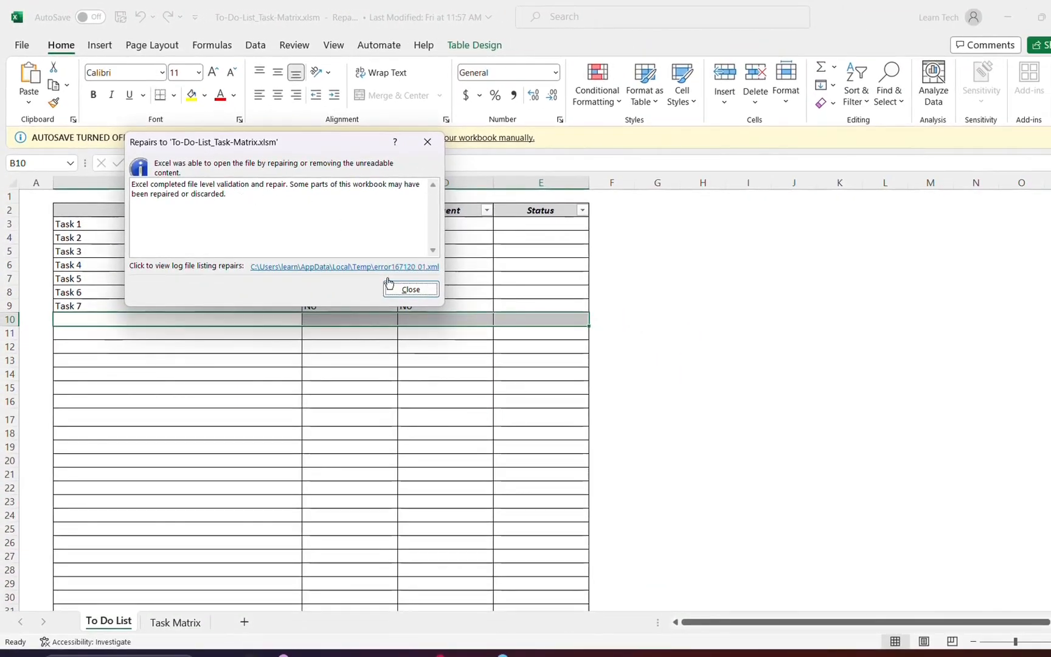
- Close the Repairs report and view the Task Matrix sheet's four quadrants
left_click(411, 289)
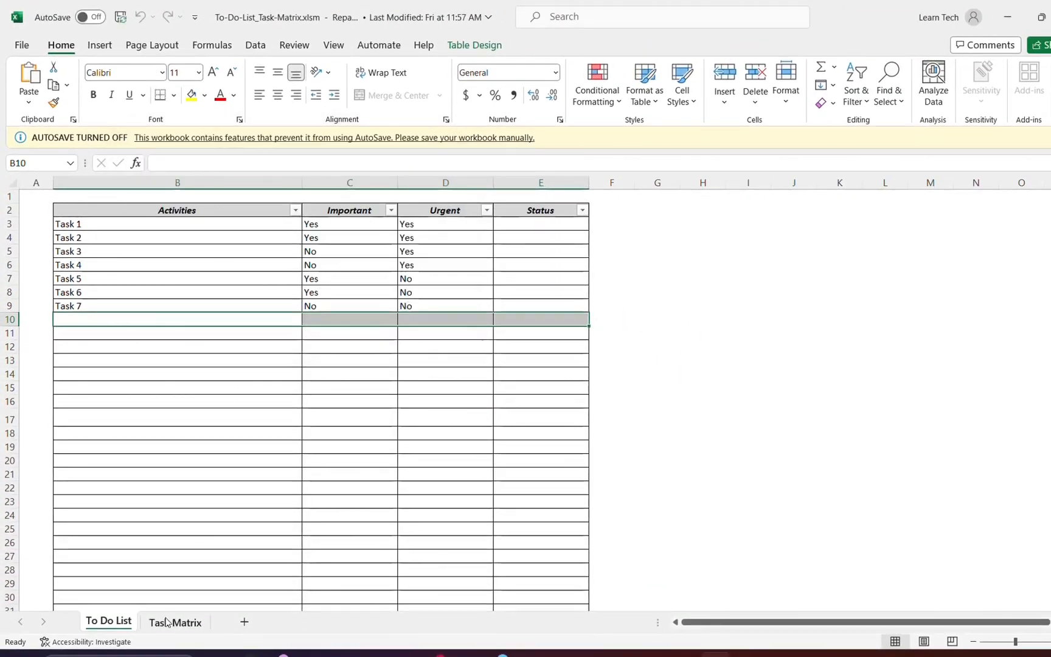
left_click(175, 622)
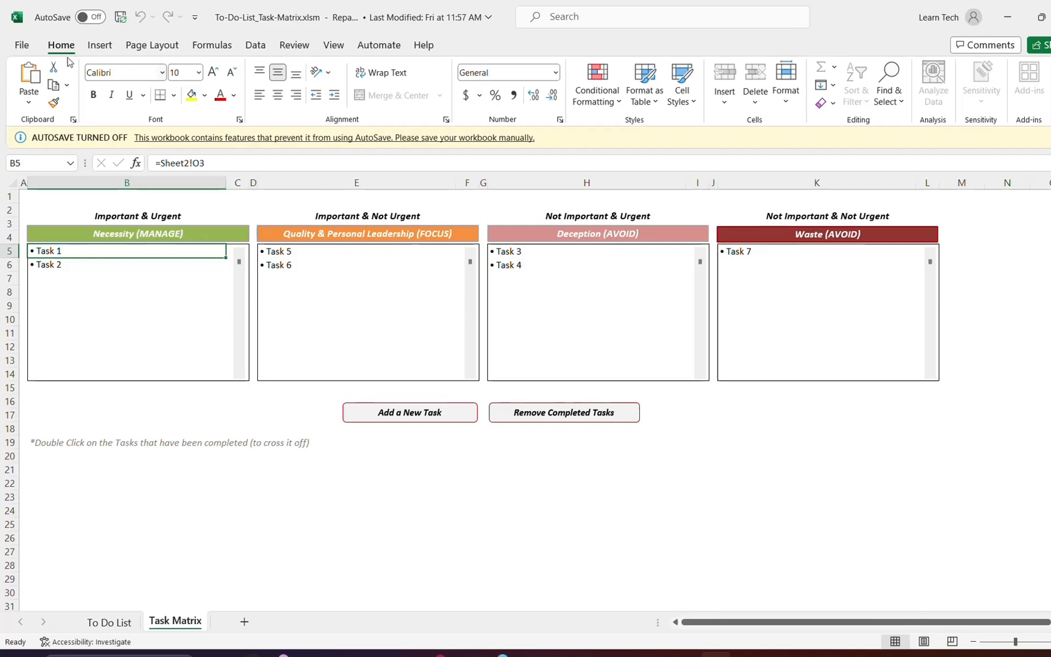
- Reopen To-Do-List_Task-Matrix.xlsm with Open and Repair, choosing Repair
left_click(21, 45)
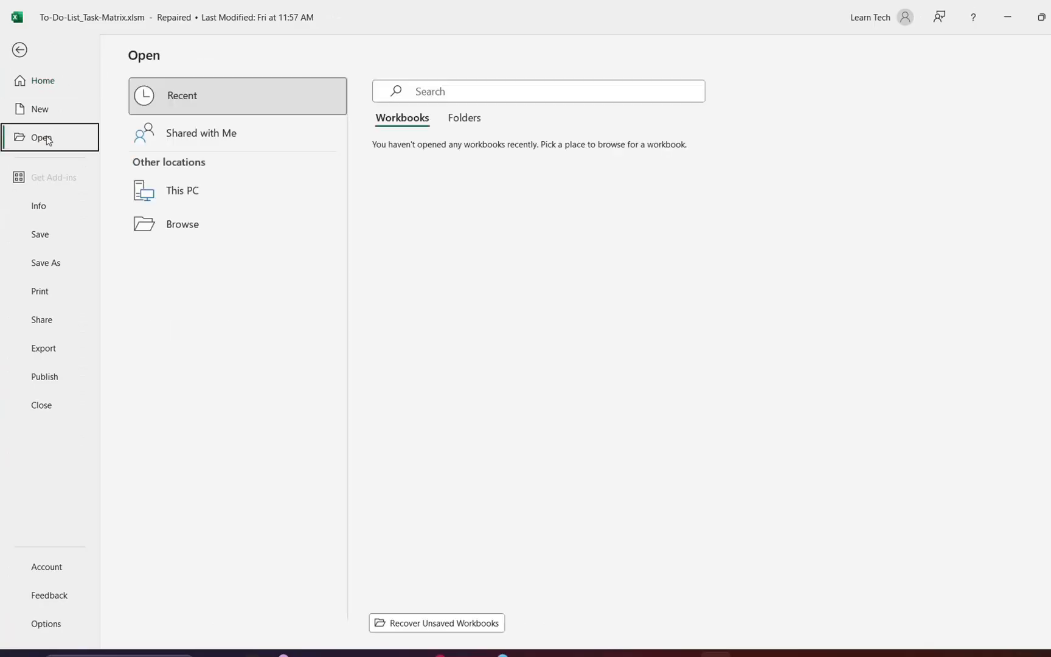
mouse_move(182, 190)
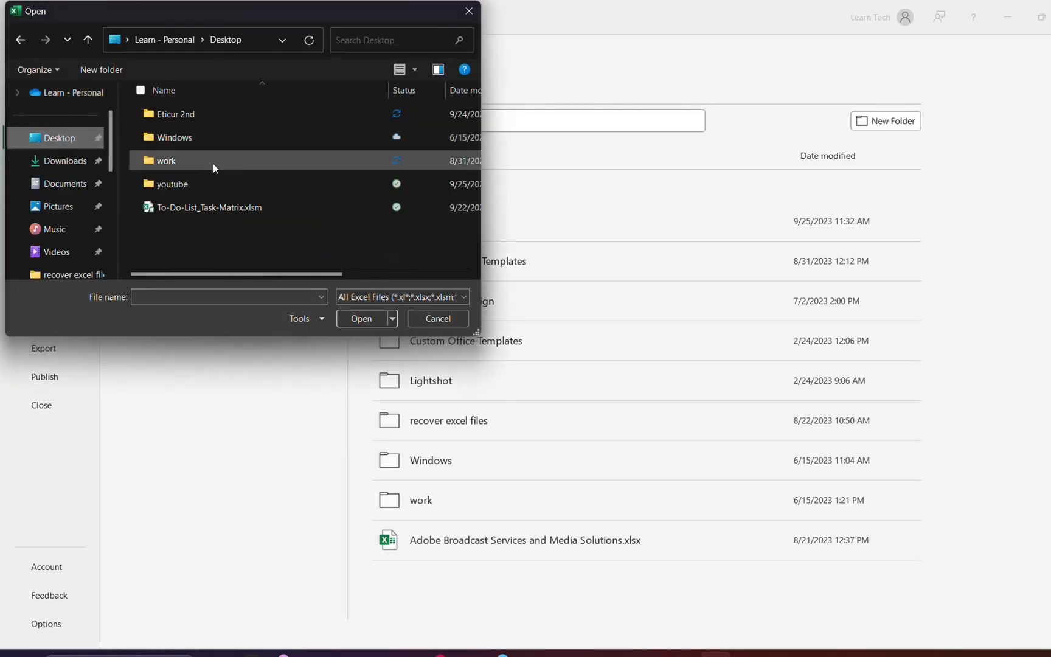
left_click(392, 318)
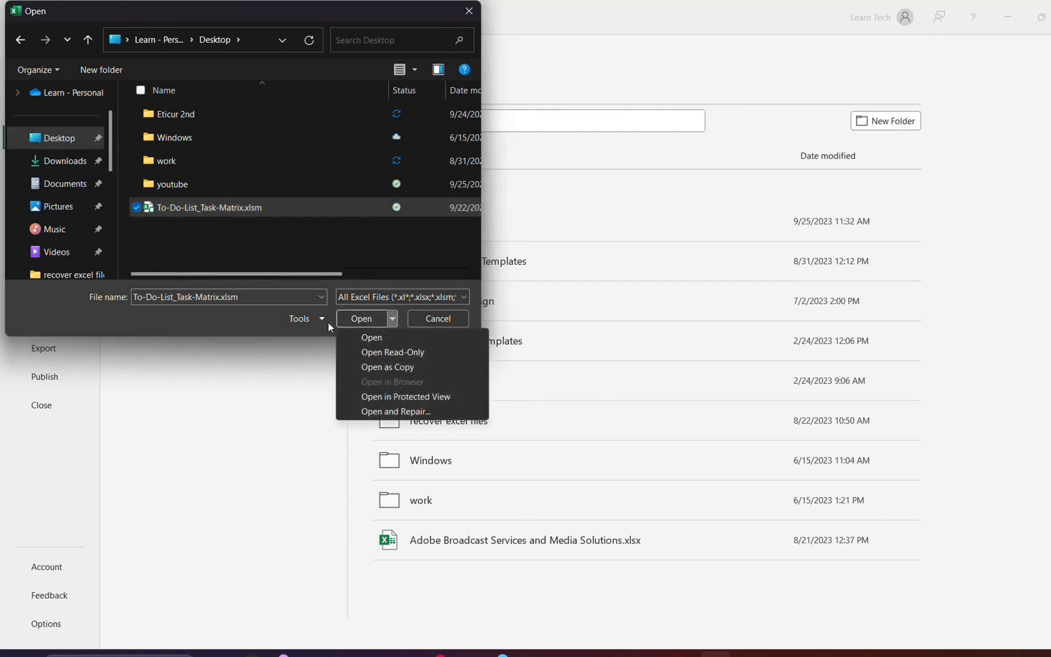
left_click(360, 318)
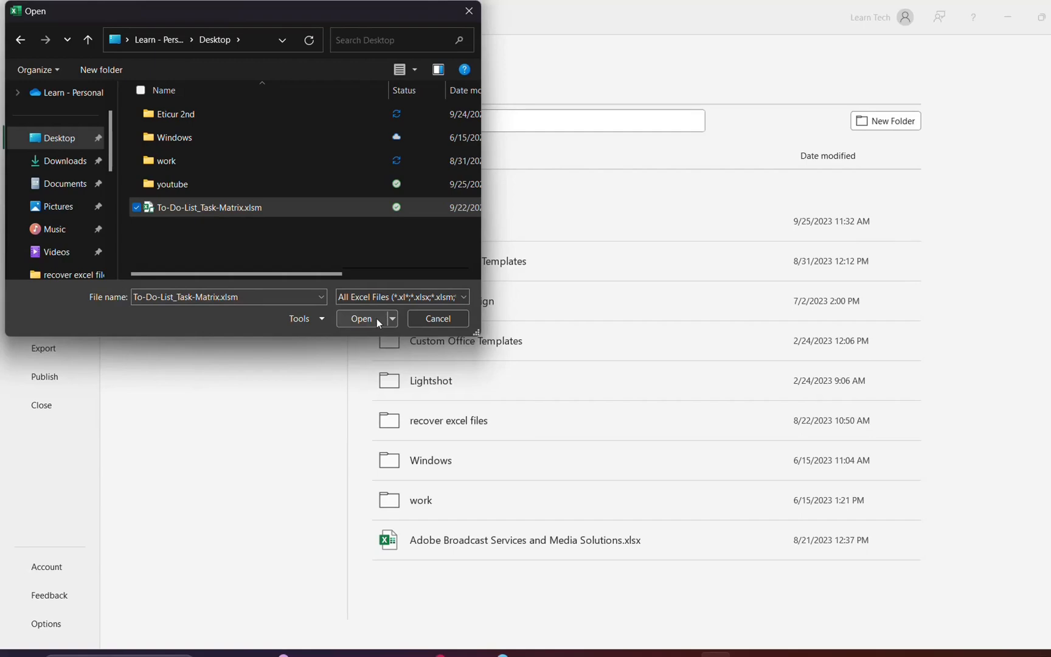
left_click(392, 318)
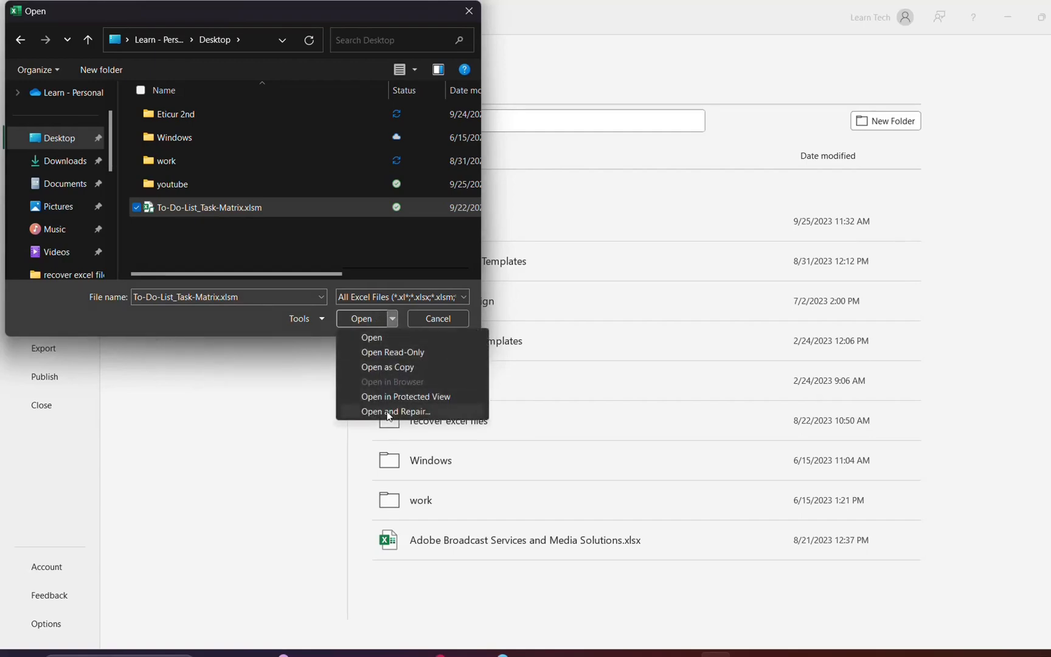
left_click(394, 411)
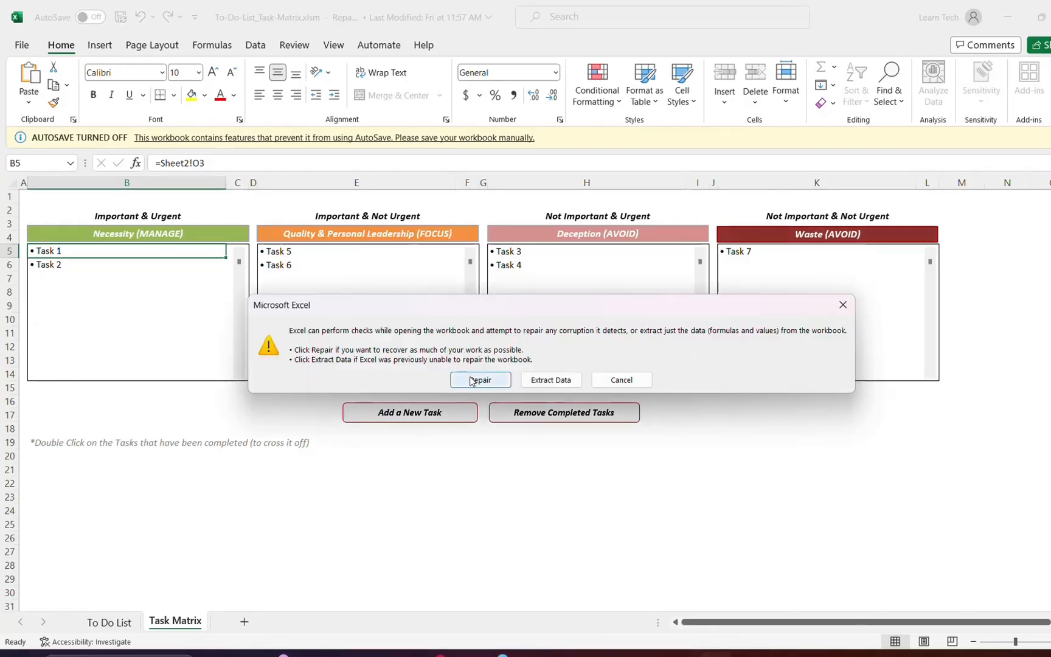
left_click(480, 379)
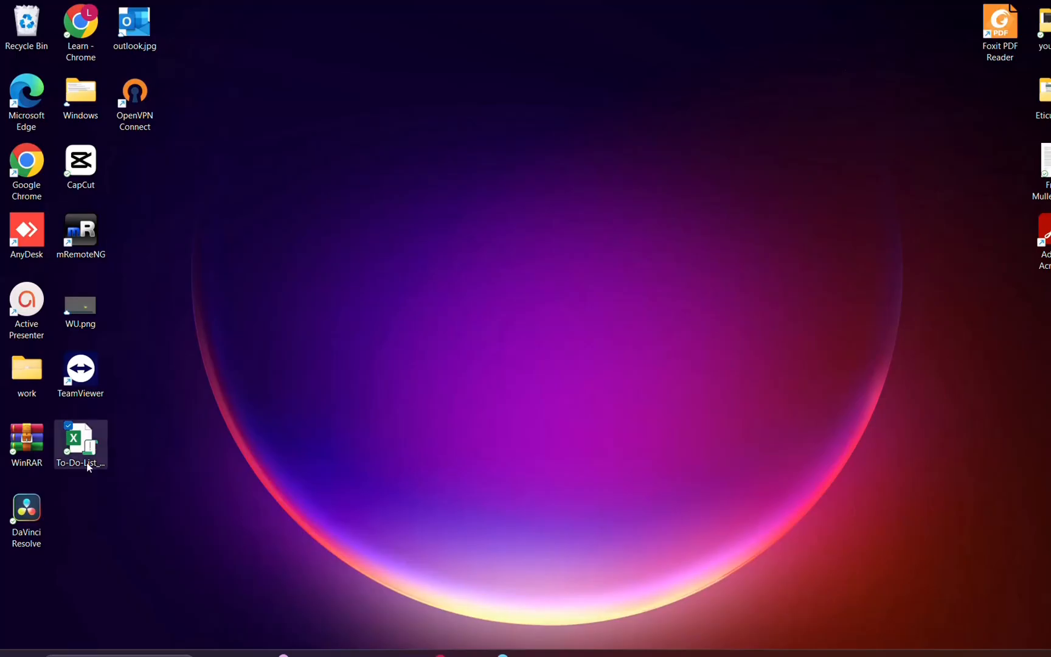
- Check the workbook's Previous Versions in Properties, then close Excel without saving
left_click(80, 444)
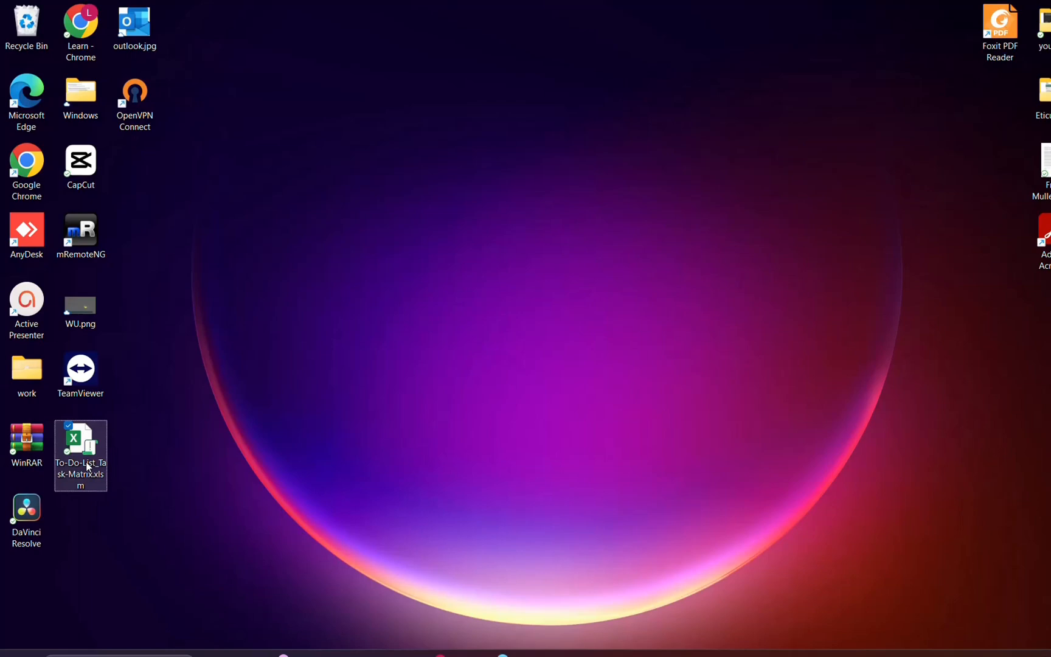
mouse_move(80, 462)
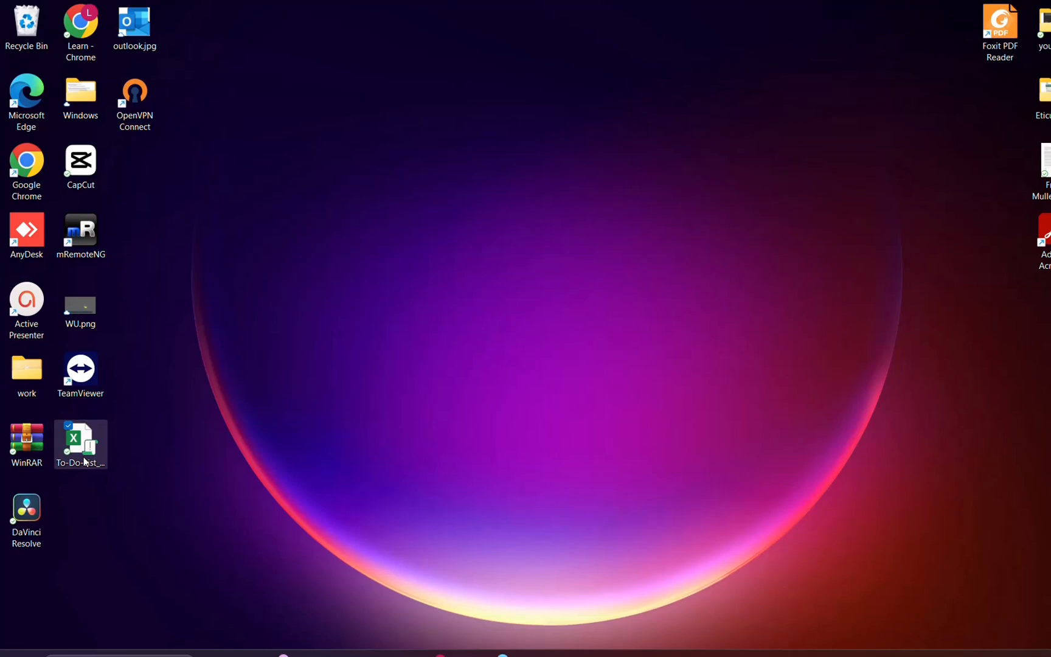
left_click(190, 448)
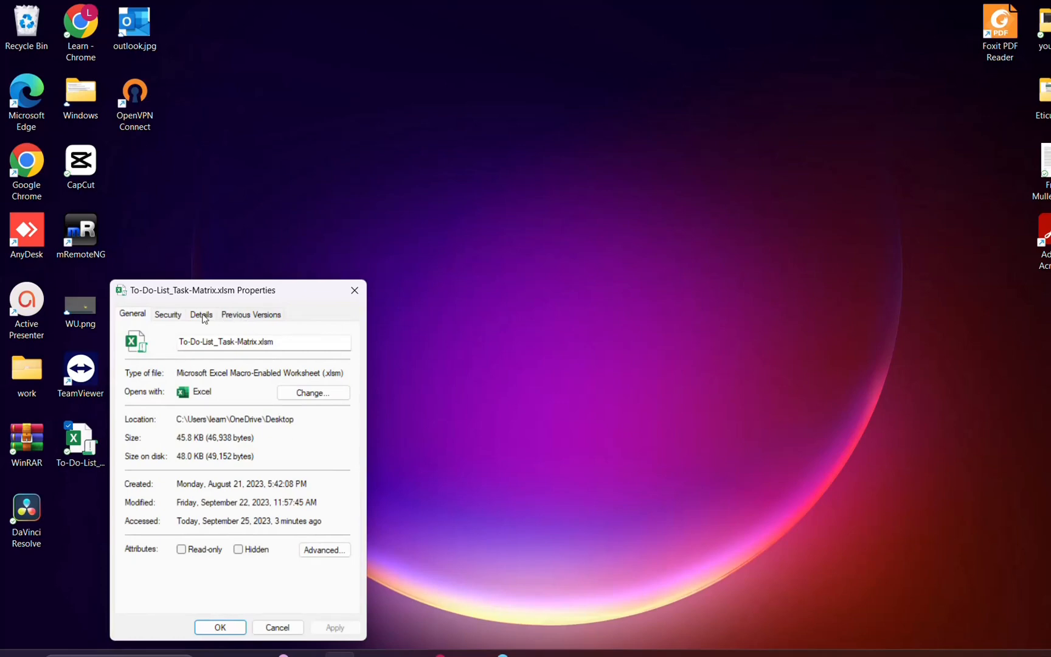
left_click(250, 314)
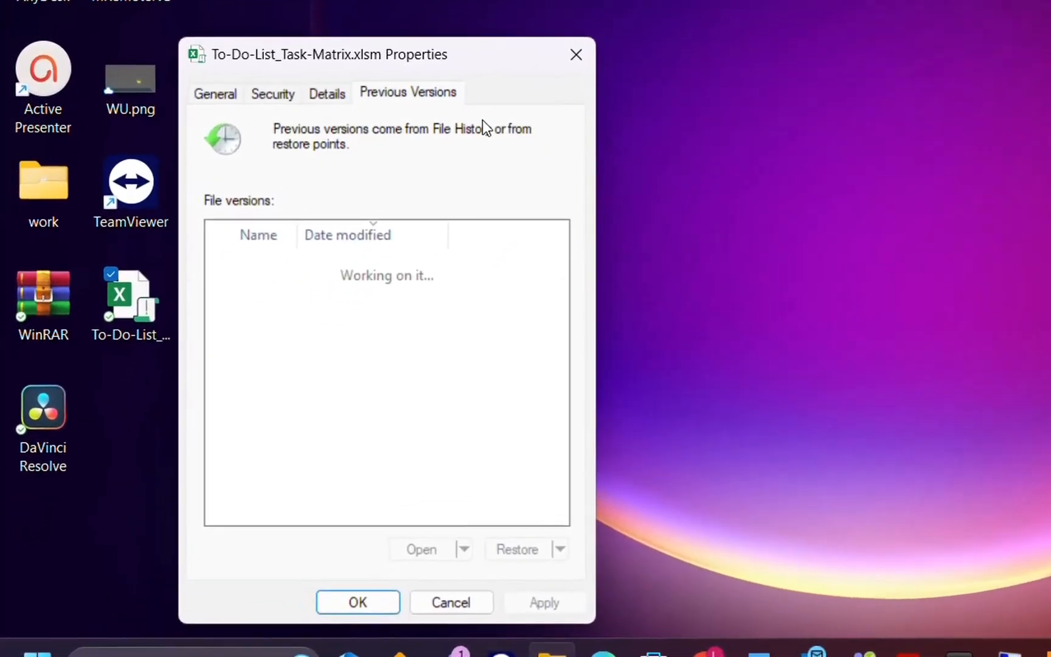
mouse_move(462, 94)
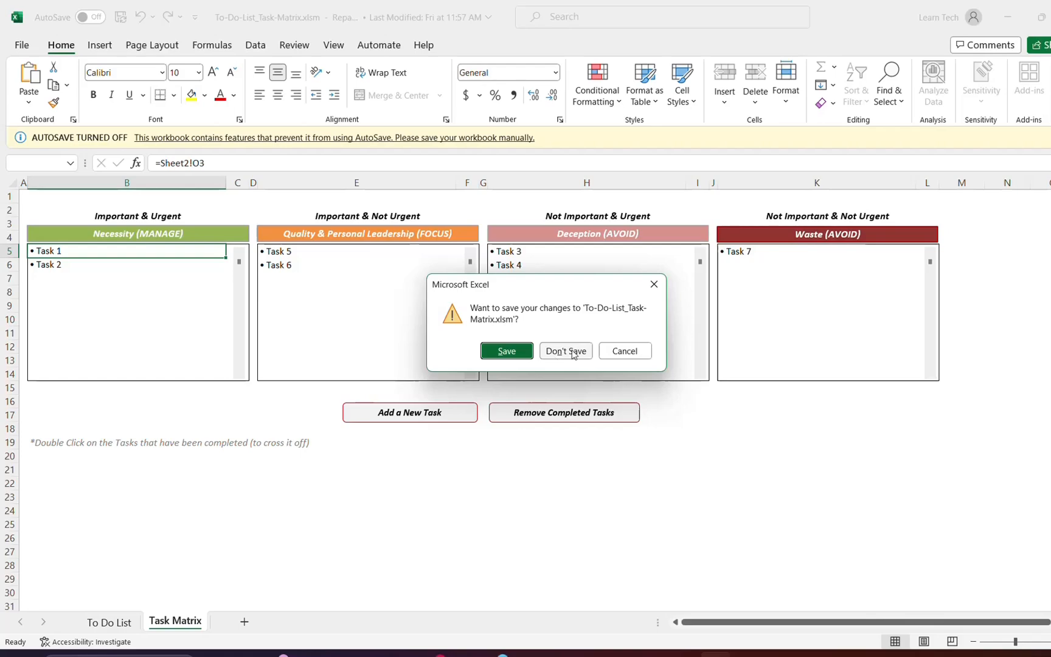
left_click(565, 350)
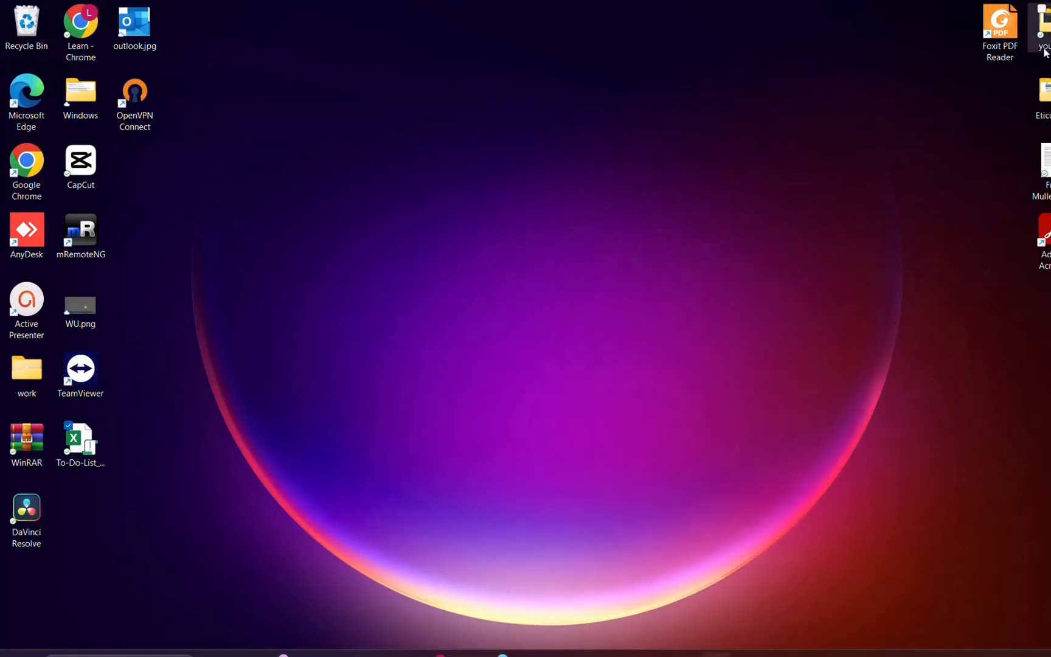